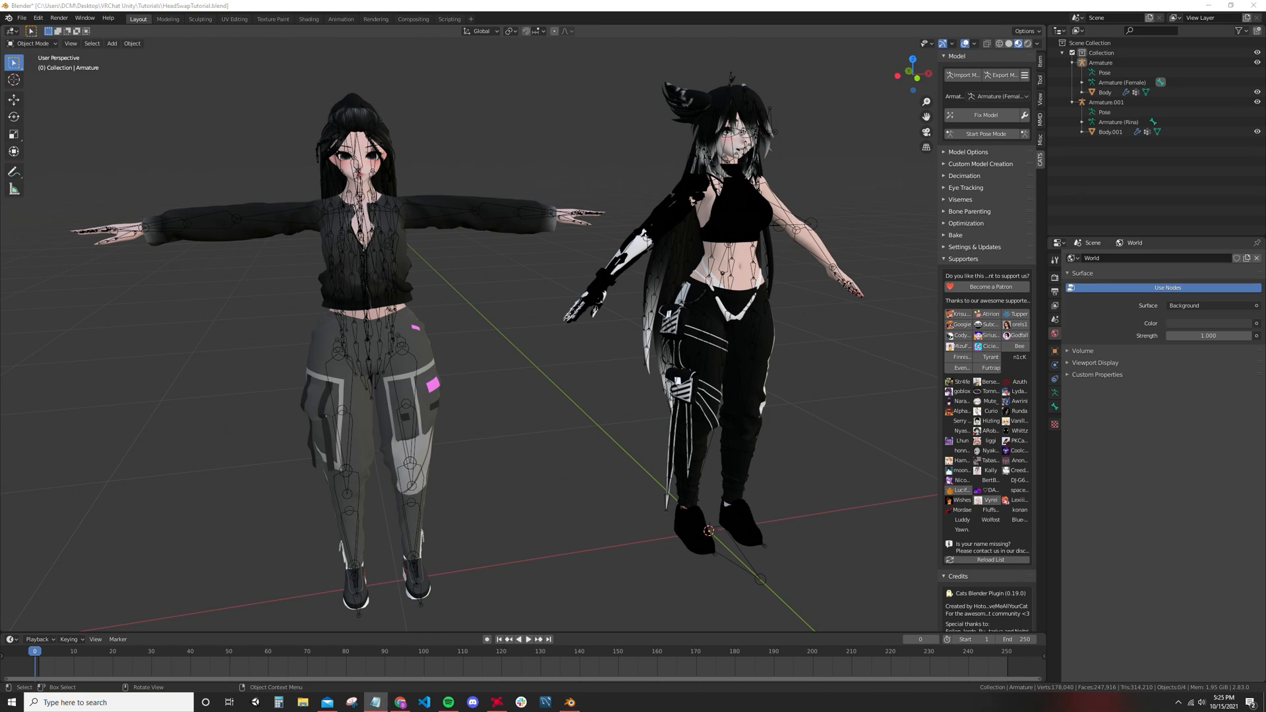
pyautogui.moveTo(952, 249)
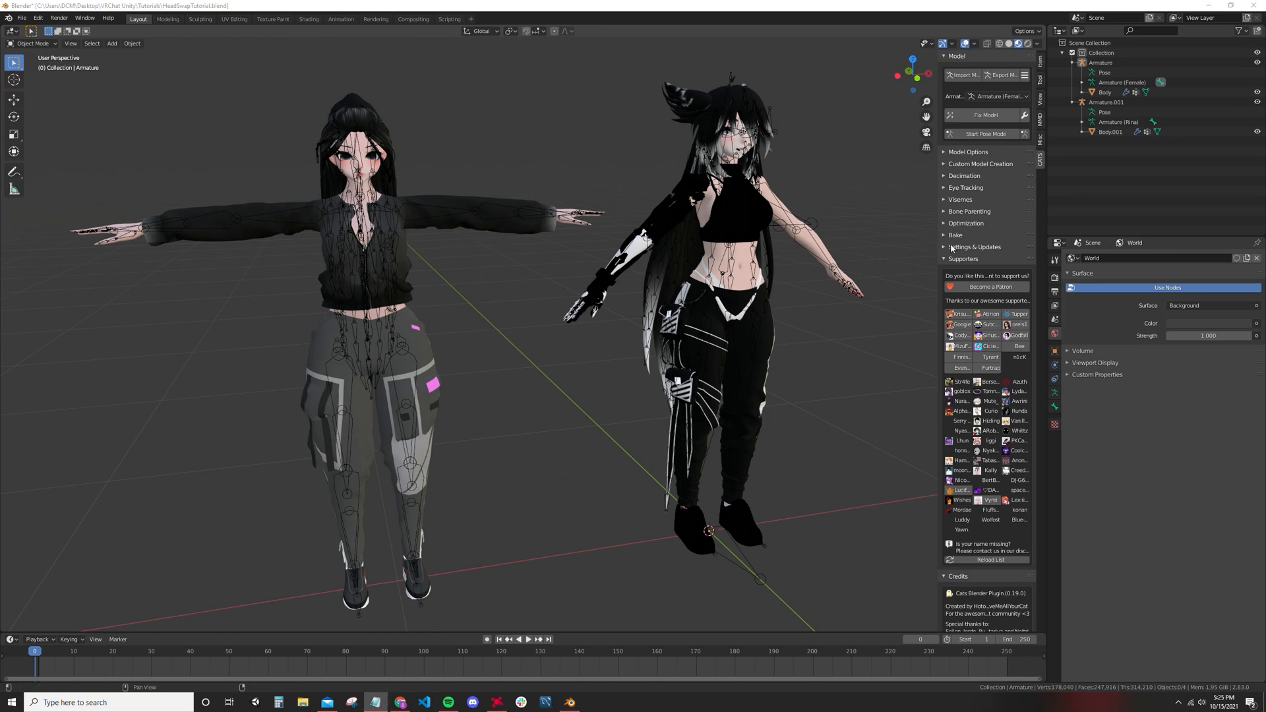
# Step: Run the Cats update check and confirm version 0.19.0 is current
pyautogui.click(975, 247)
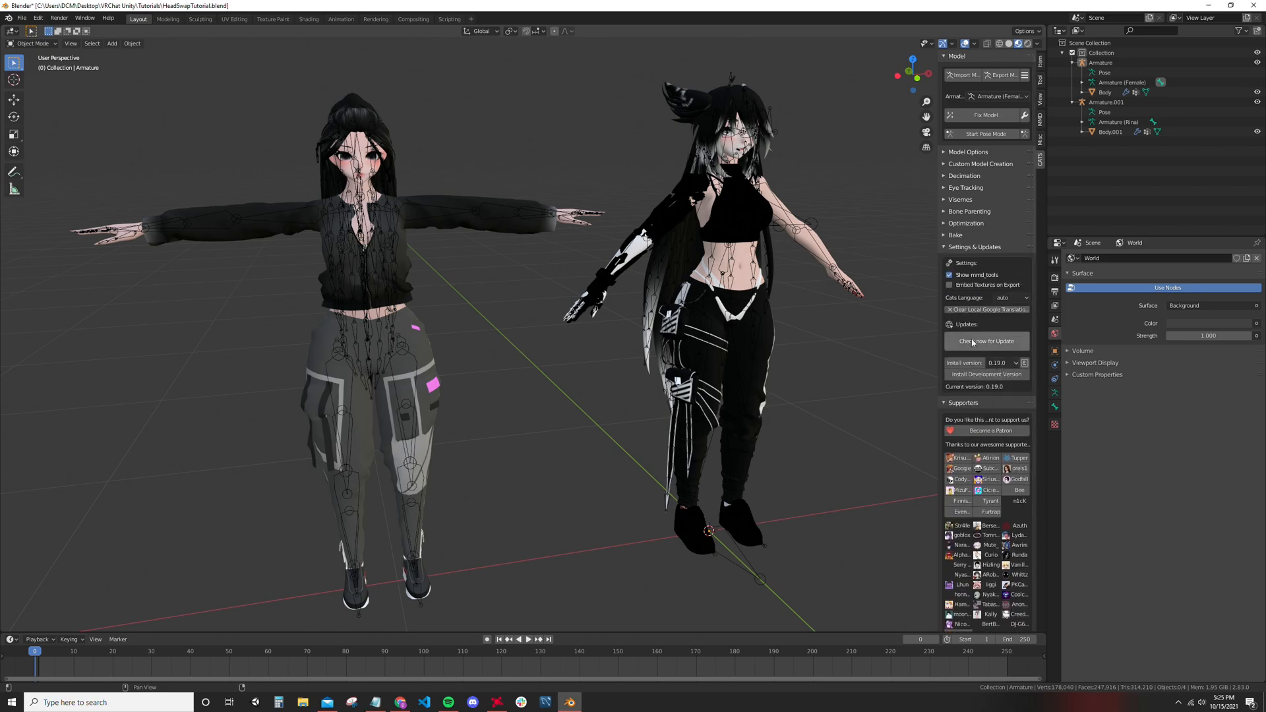
pyautogui.click(986, 340)
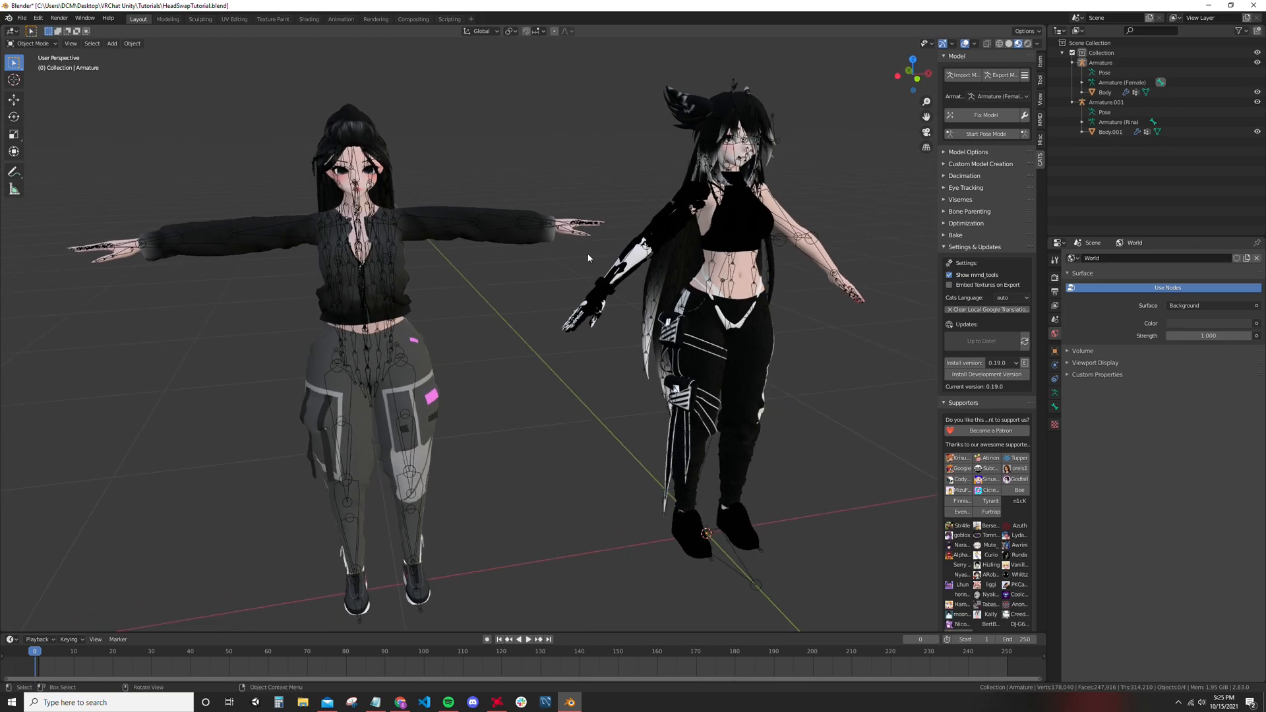
pyautogui.moveTo(418, 234)
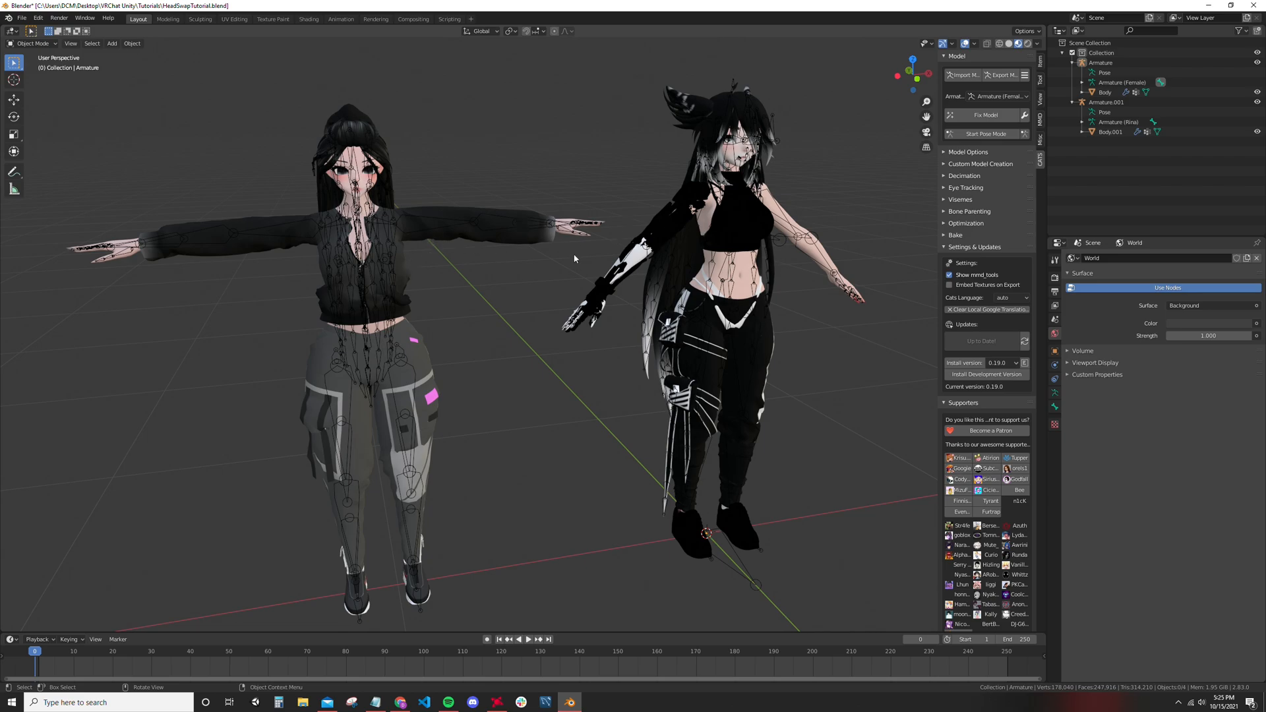
pyautogui.moveTo(623, 298)
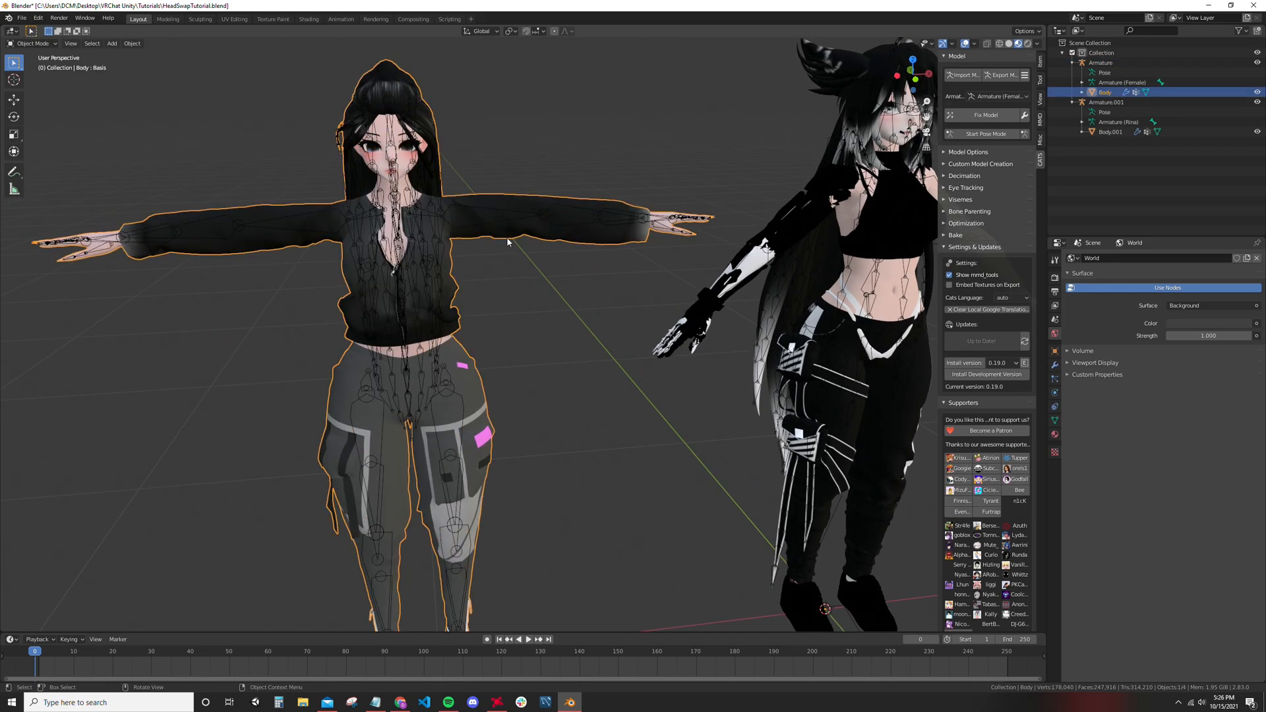
# Step: Separate the Head and Hair material faces of the left body into a new object
pyautogui.press('Tab')
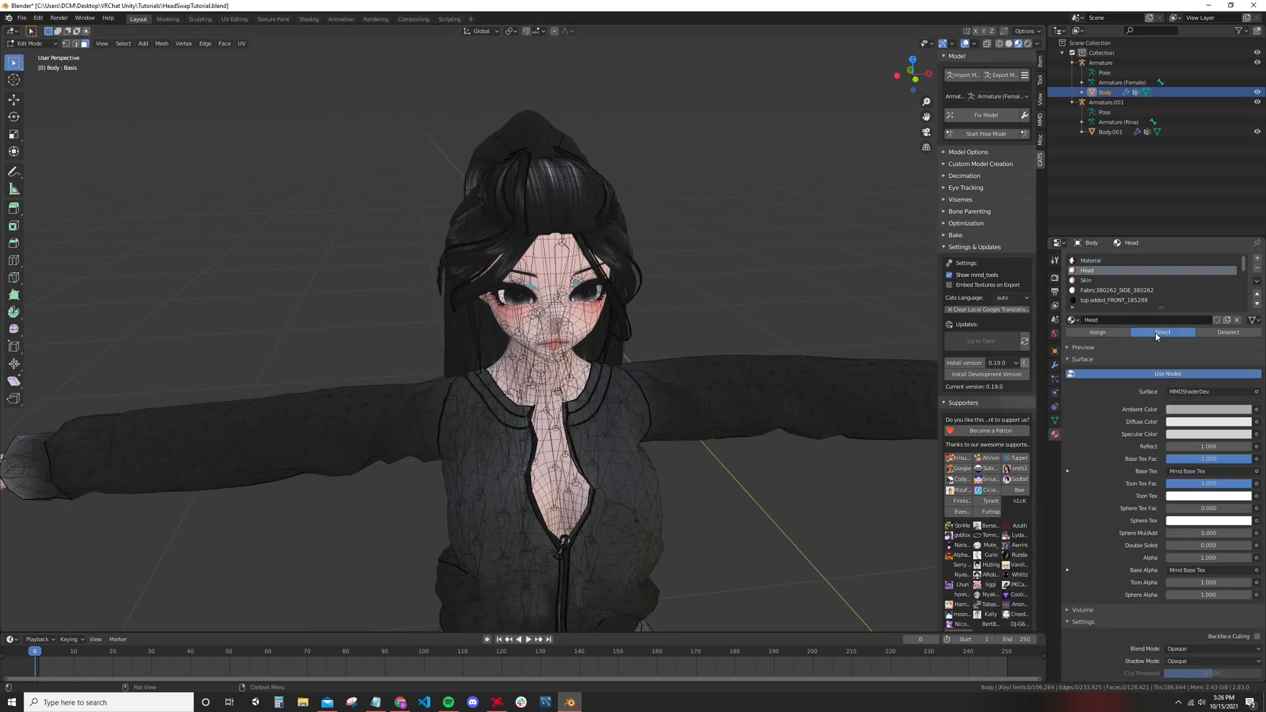
pyautogui.click(1162, 332)
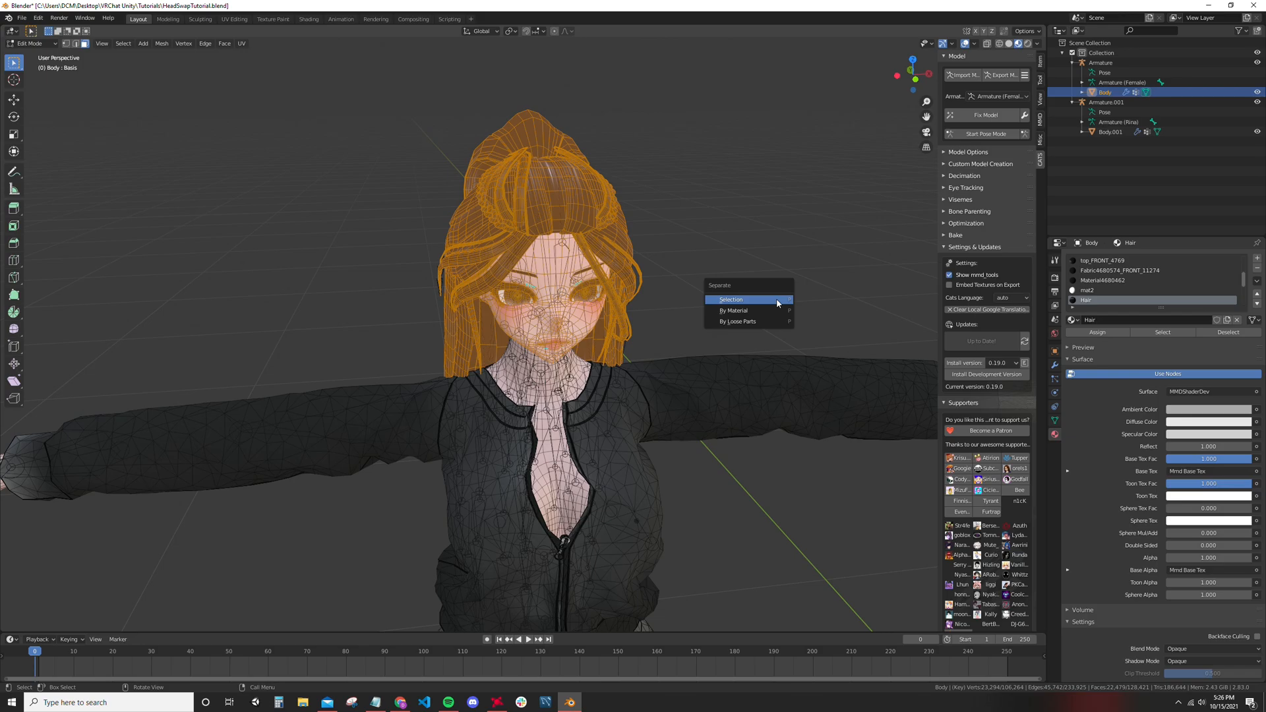
pyautogui.click(729, 299)
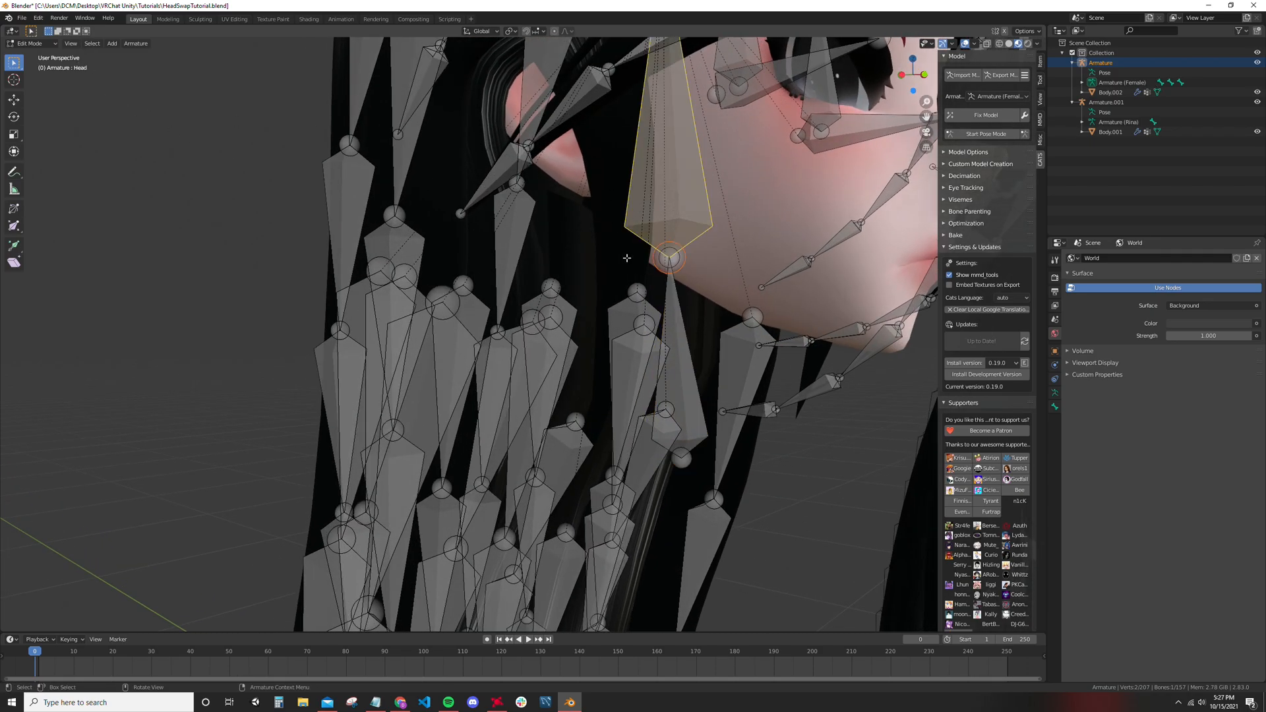
# Step: Fix Model on Armature (Female) in Cats and dismiss the missing-bones warning
pyautogui.press('Tab')
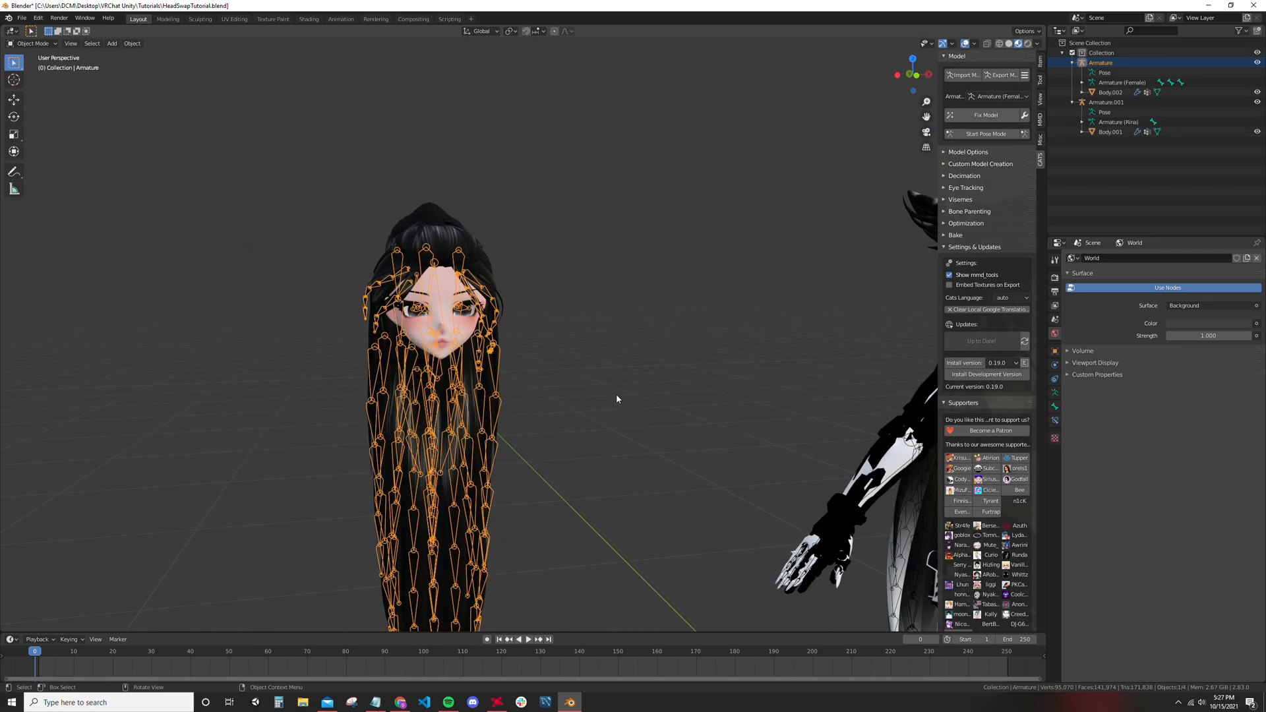
pyautogui.click(999, 96)
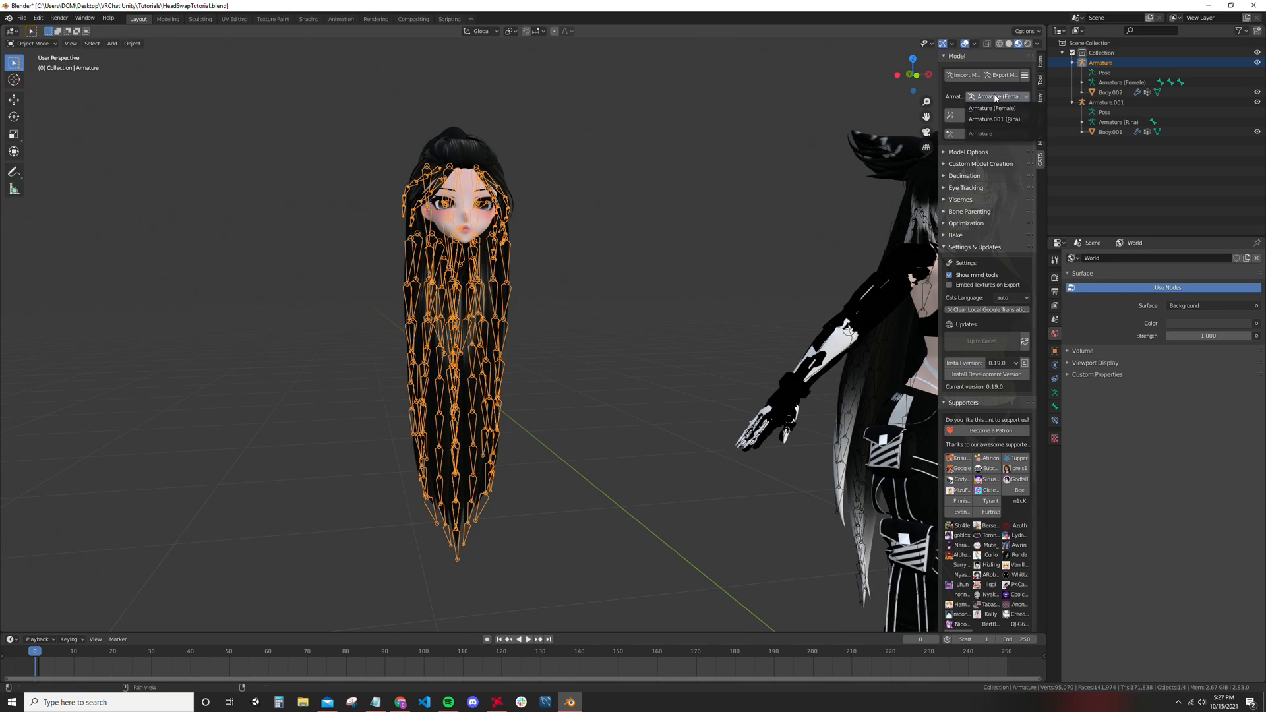
pyautogui.click(997, 96)
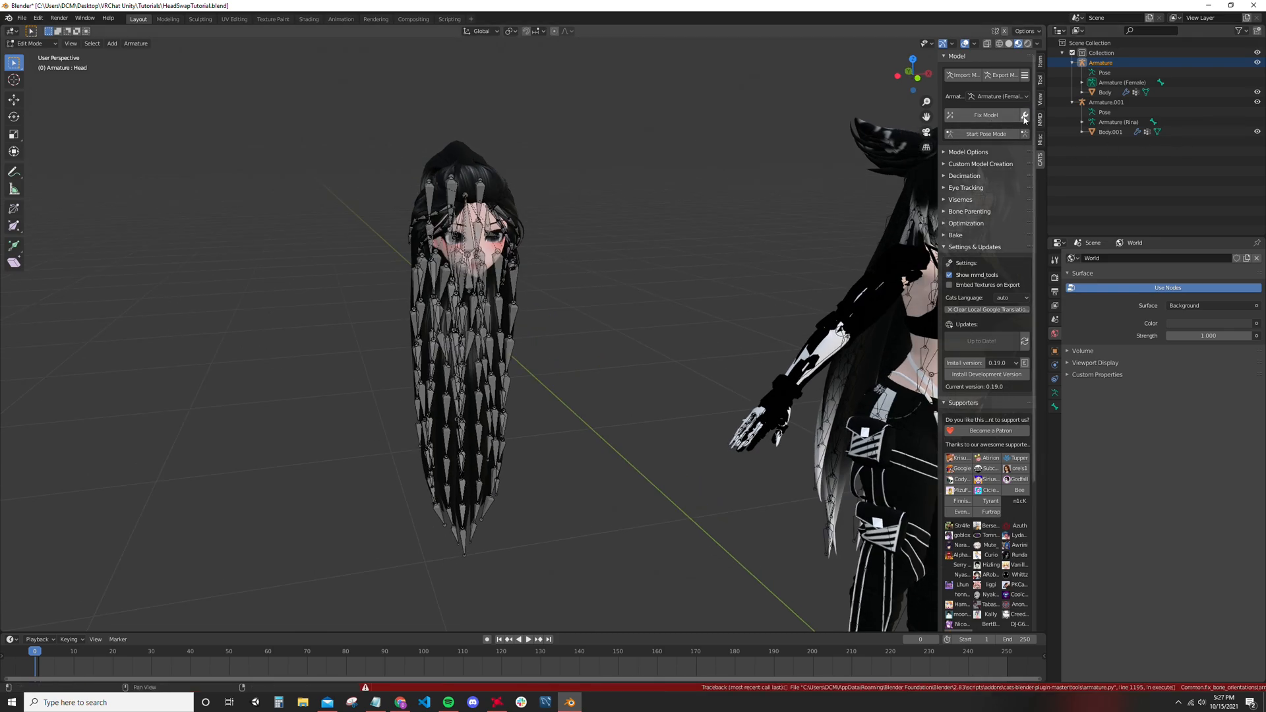
pyautogui.click(1022, 115)
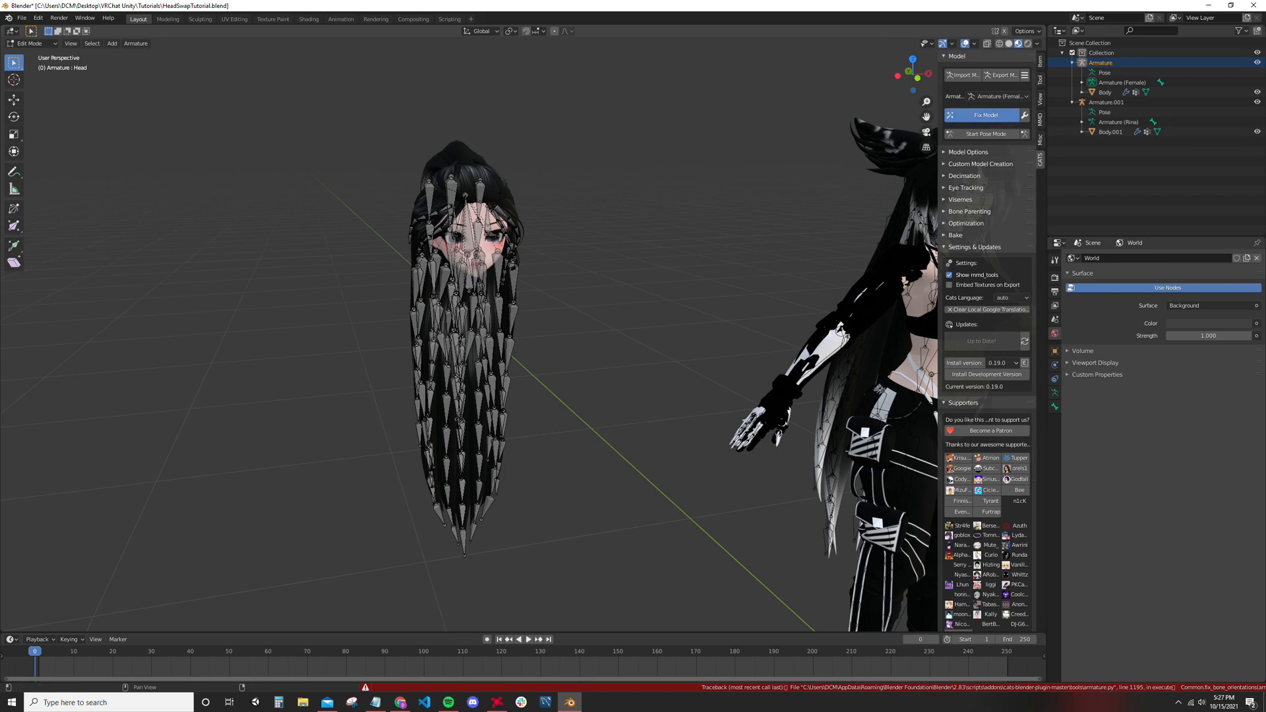
pyautogui.click(984, 115)
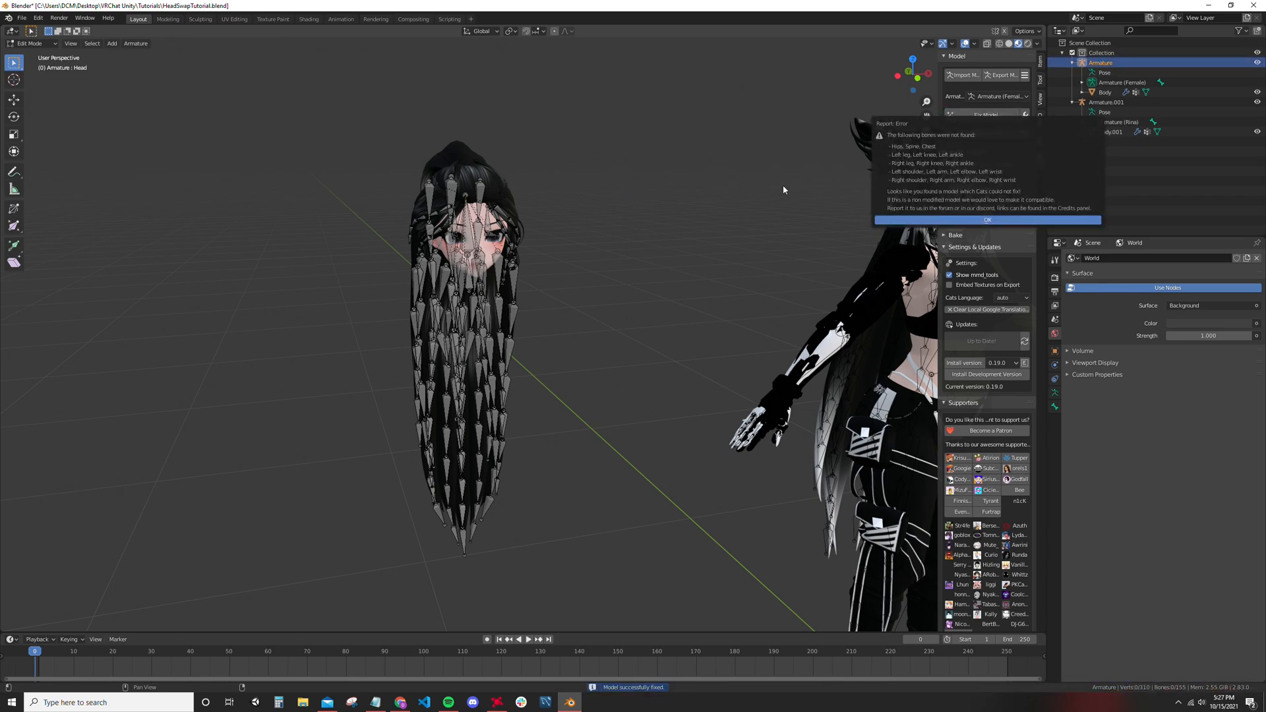
pyautogui.click(987, 221)
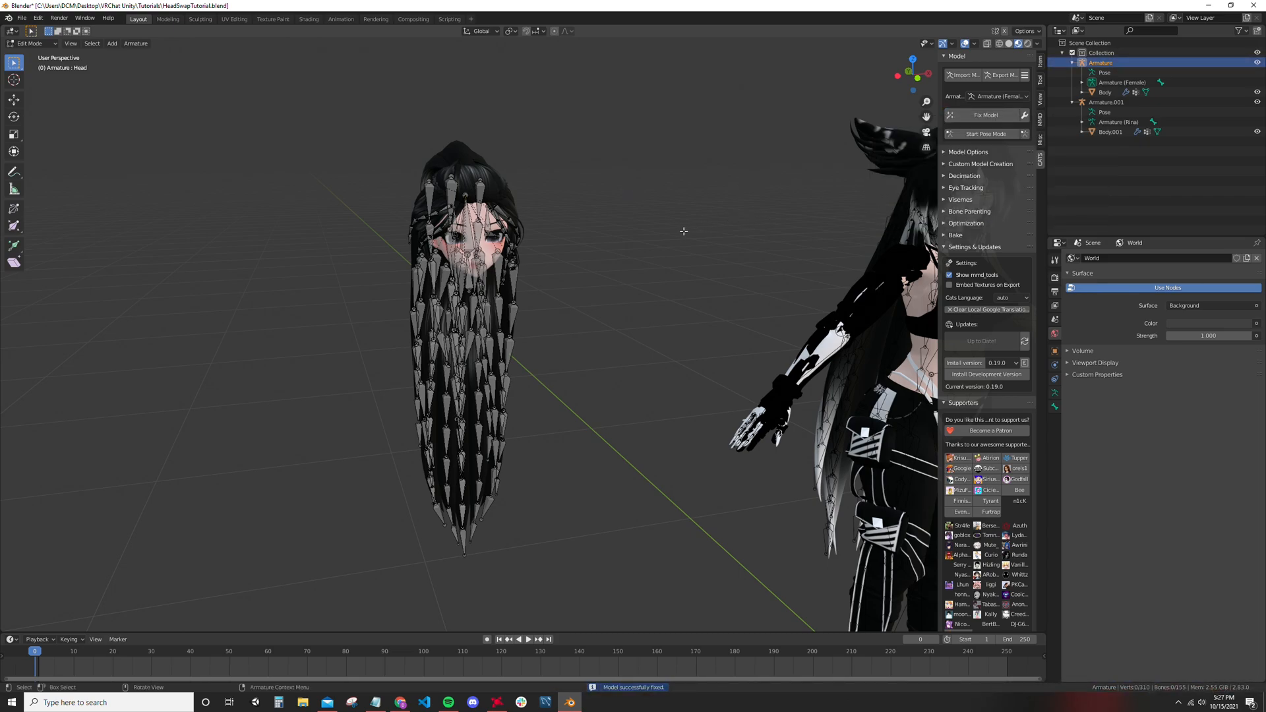
pyautogui.press('Tab')
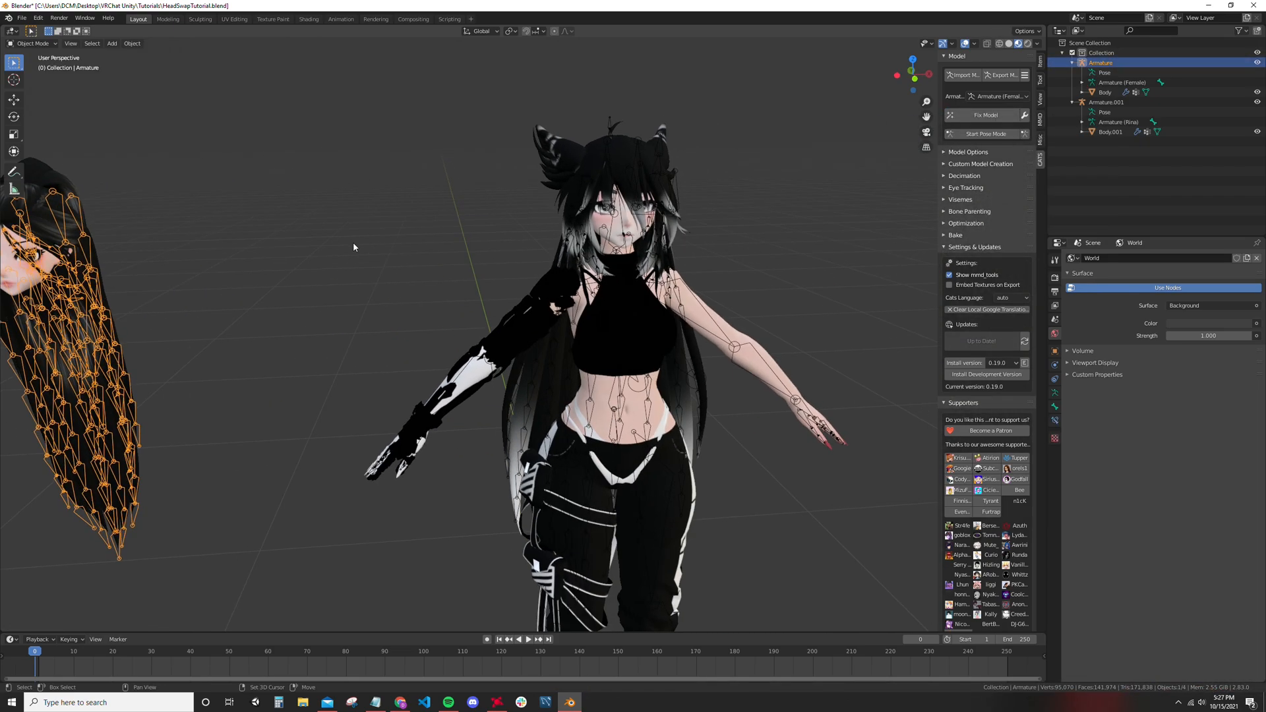
# Step: Select Body.001's Material.002 and Back Hair faces to remove the hair
pyautogui.click(1111, 132)
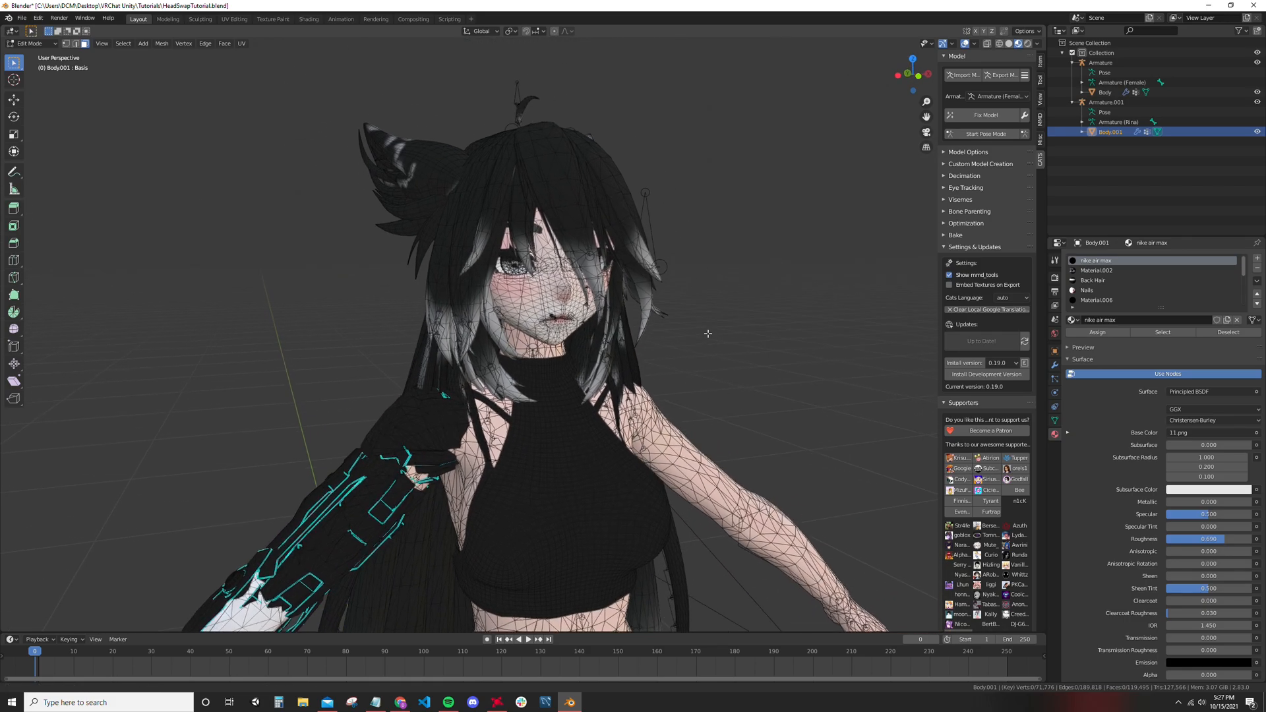
pyautogui.click(1096, 271)
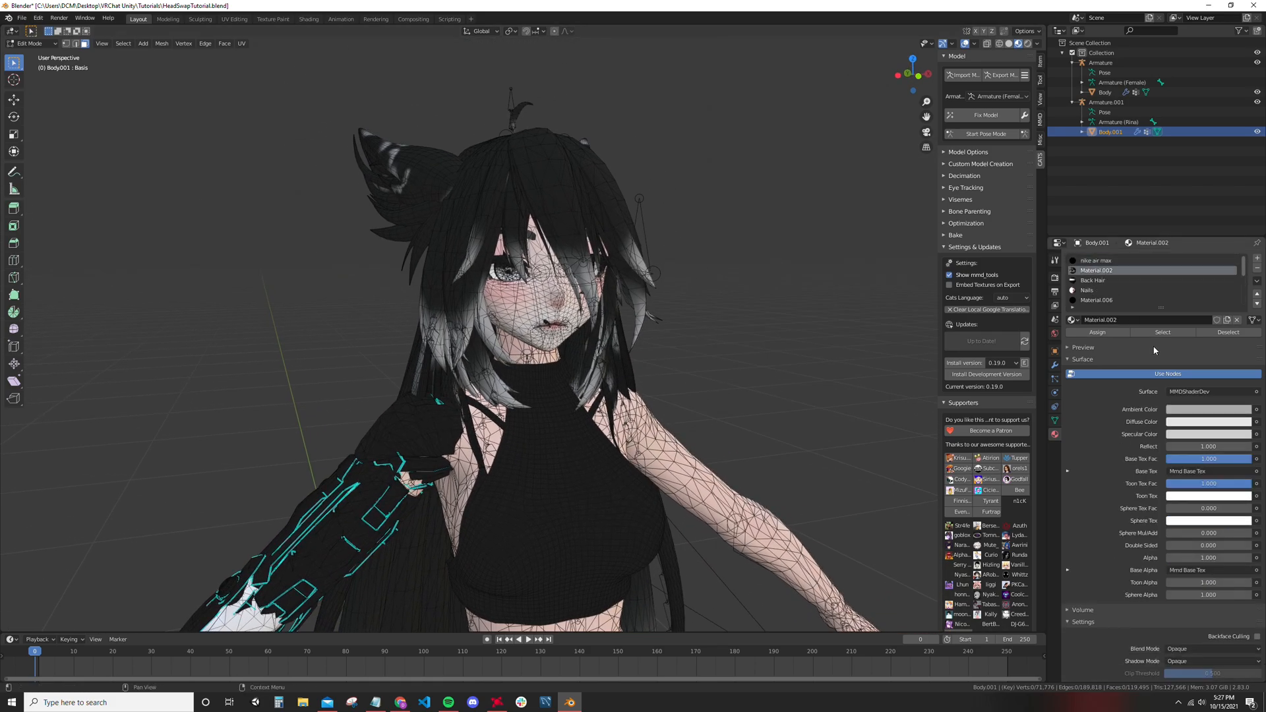
pyautogui.click(1091, 280)
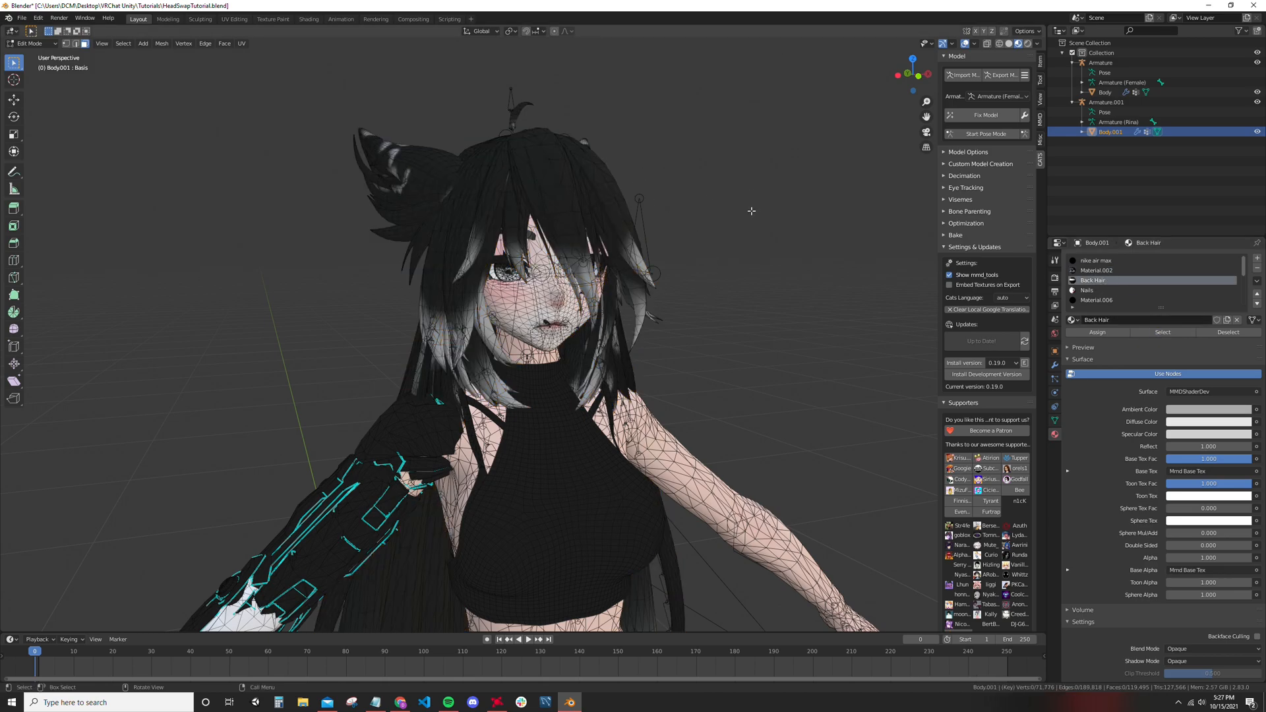
pyautogui.click(1099, 269)
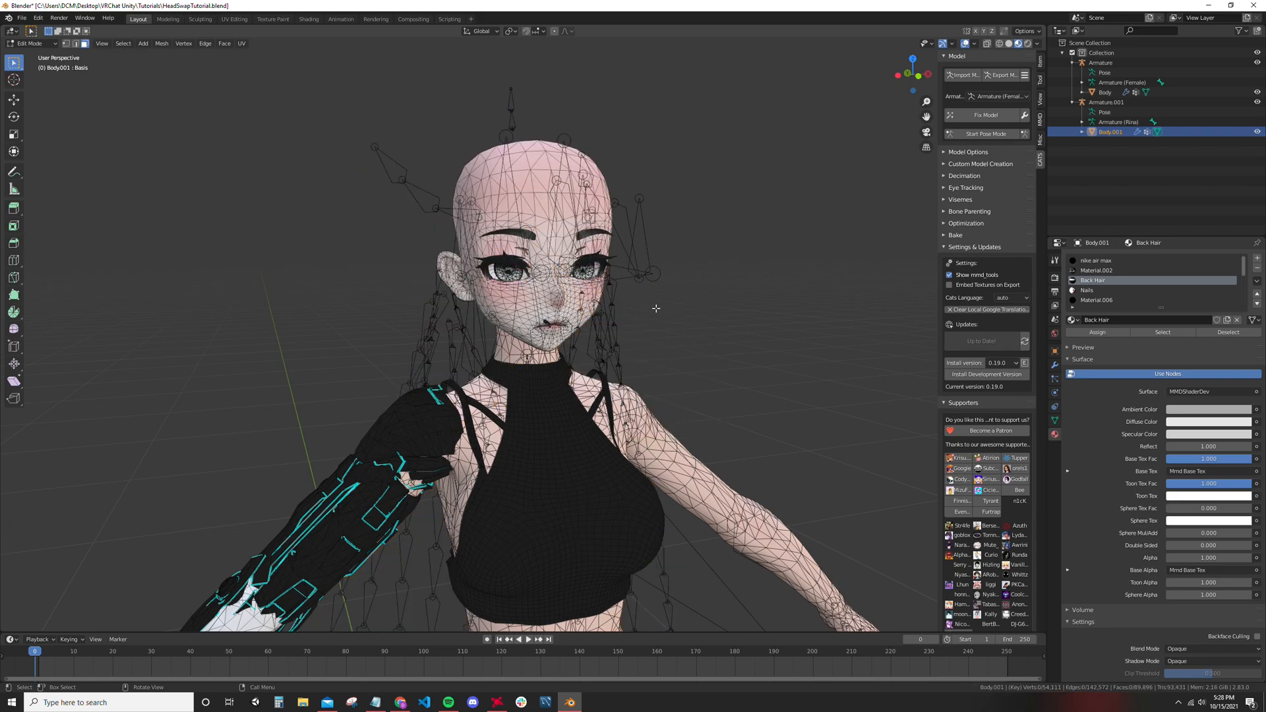
# Step: Select the remaining head faces and delete their vertices, leaving a neck stub
pyautogui.click(1088, 290)
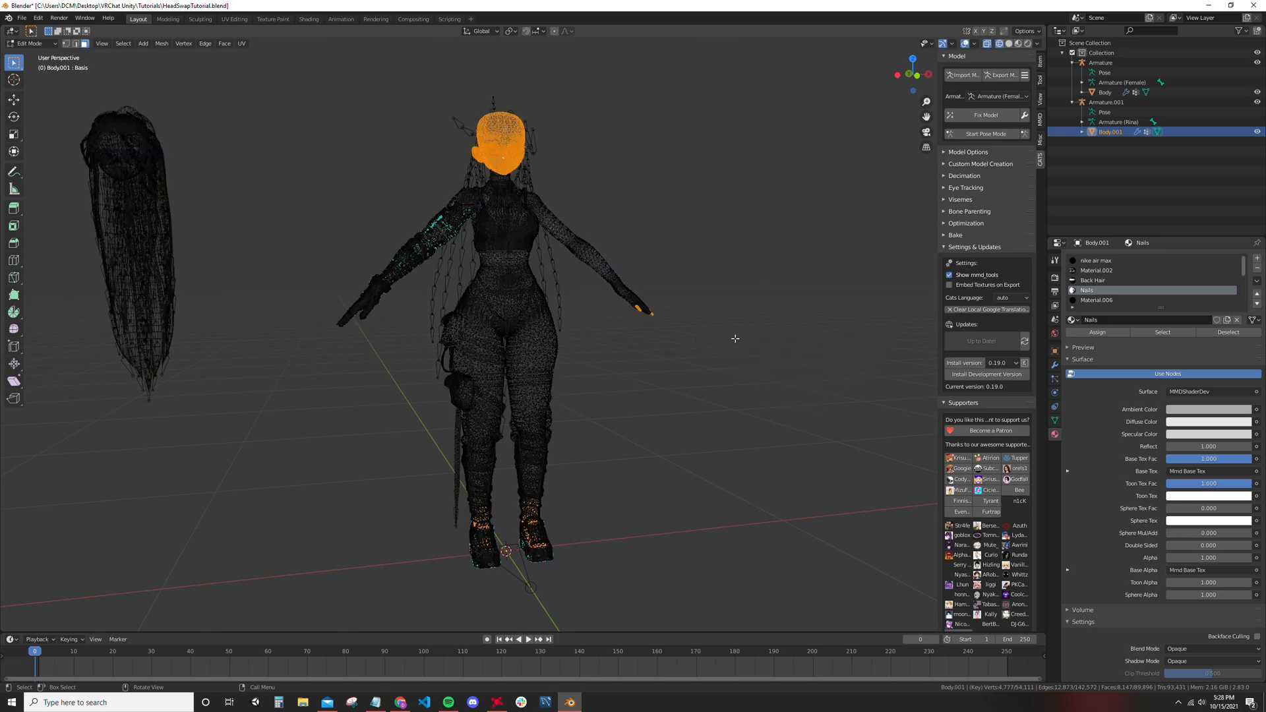
pyautogui.moveTo(734, 253)
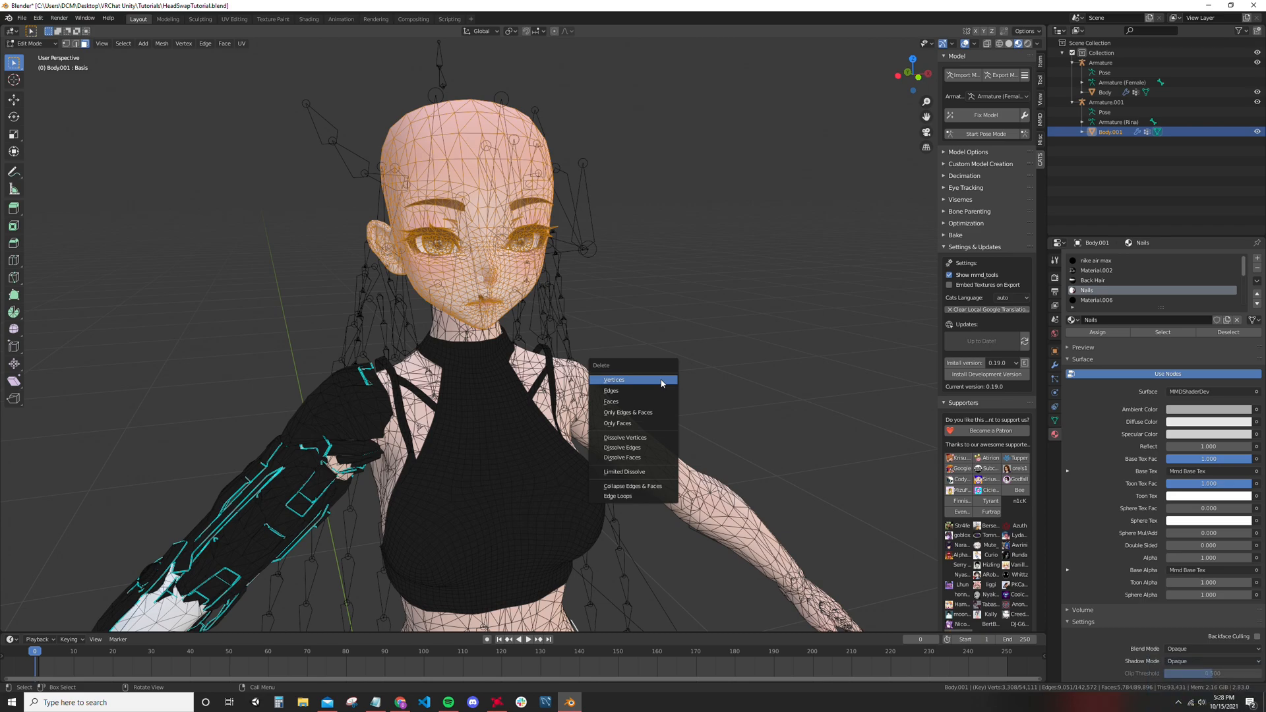
pyautogui.click(614, 380)
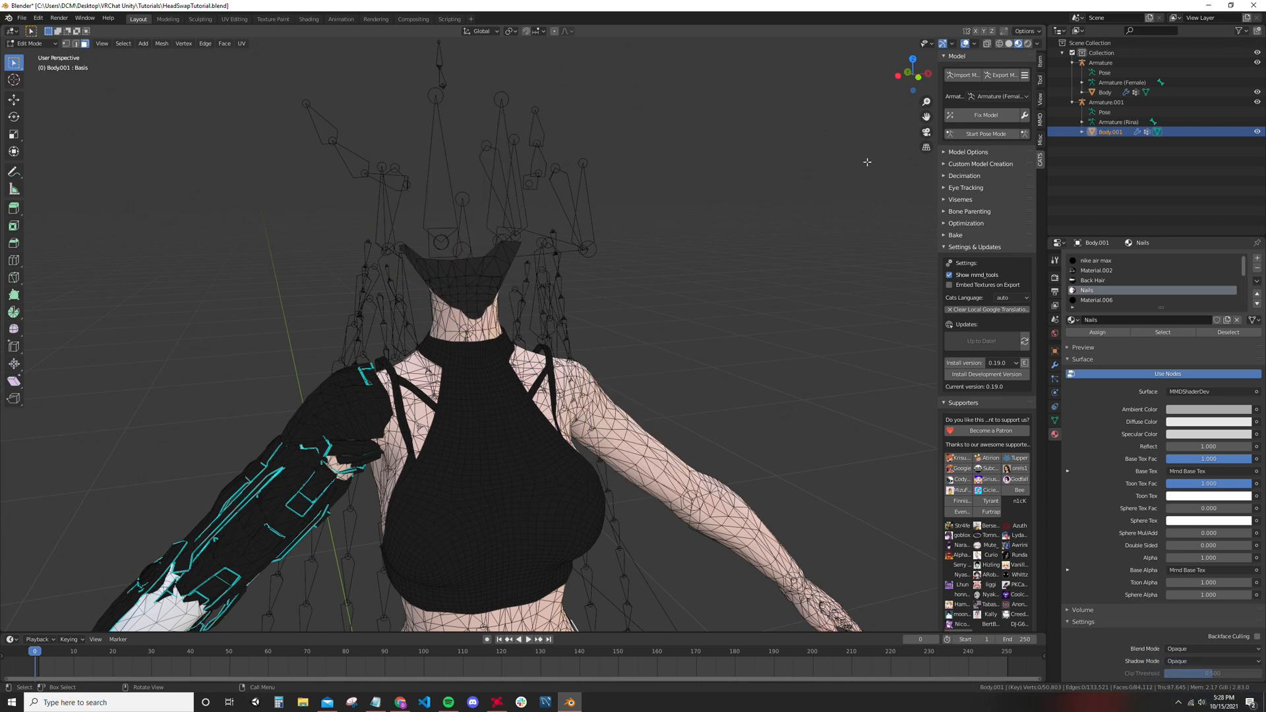
# Step: Choose the Rina armature in Cats and remove its head bones in edit mode
pyautogui.click(997, 96)
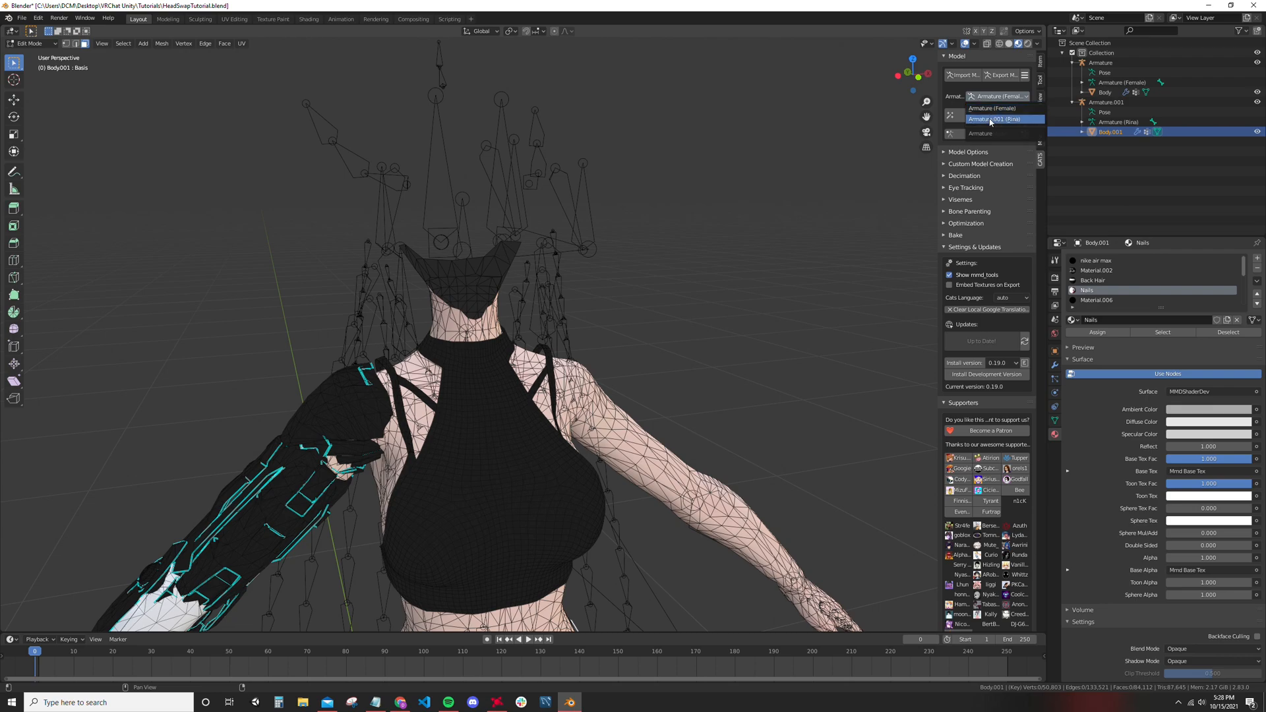
pyautogui.click(993, 119)
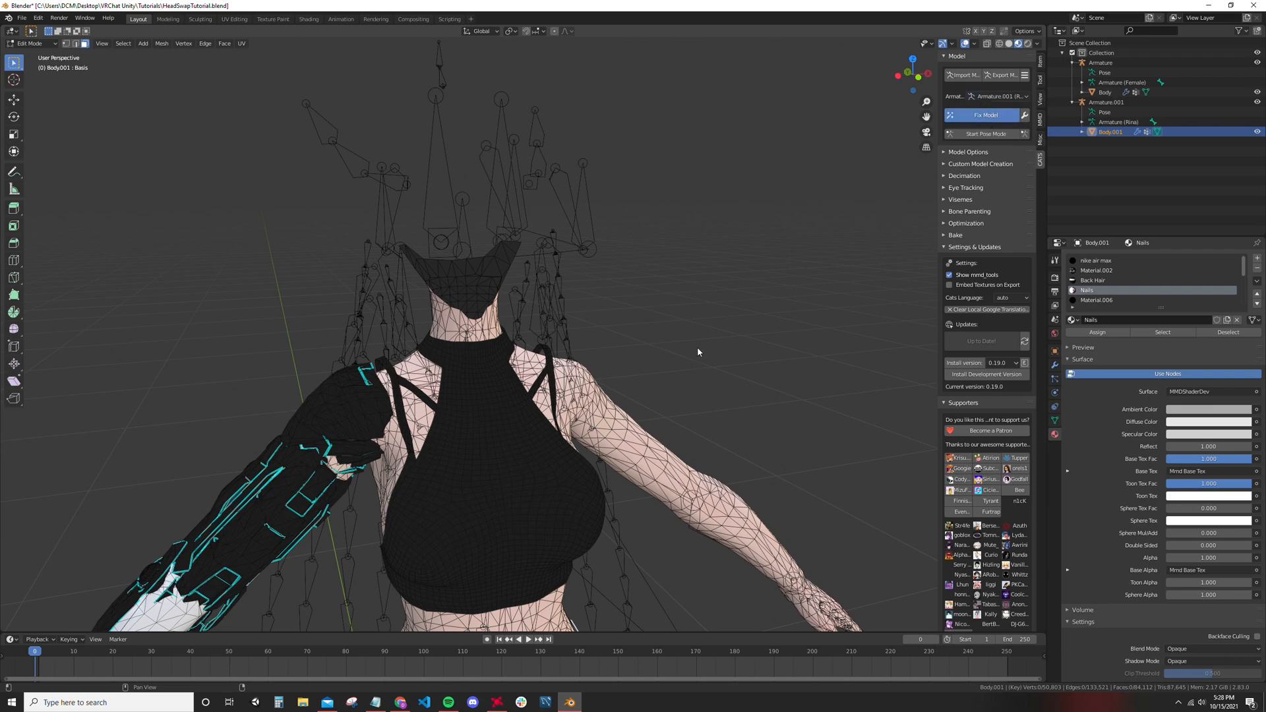
pyautogui.moveTo(413, 299)
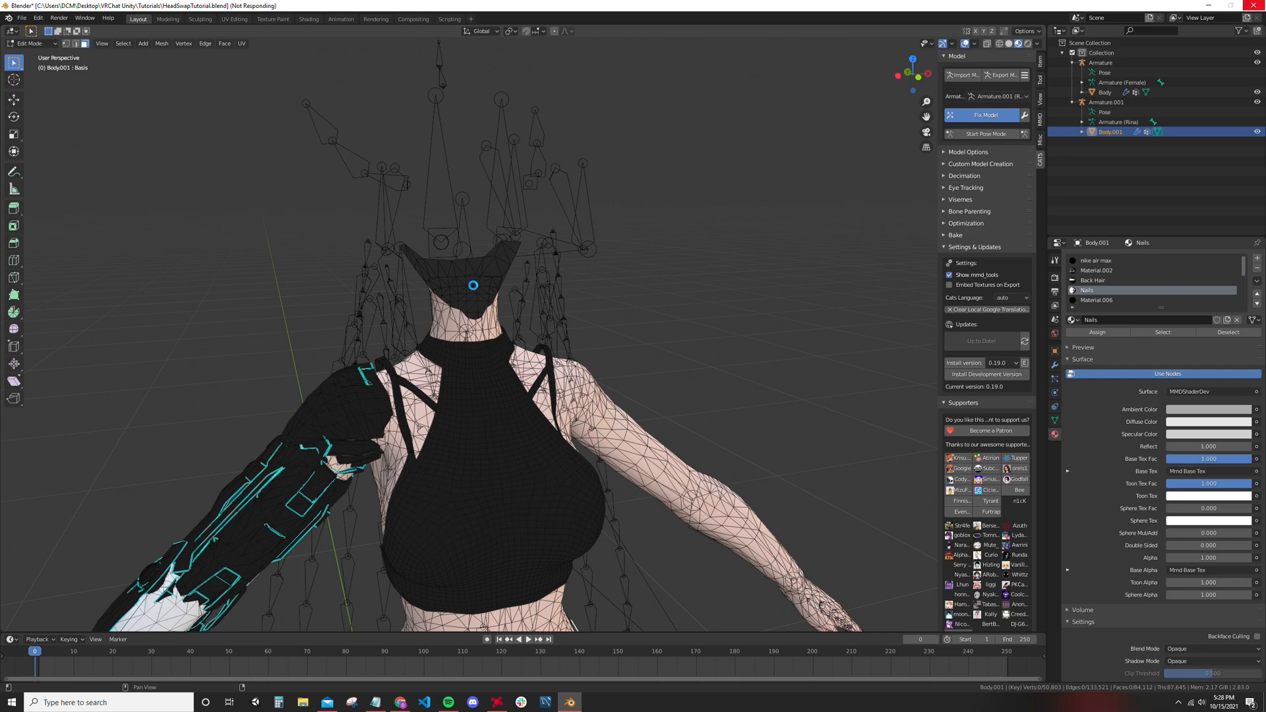
pyautogui.click(985, 115)
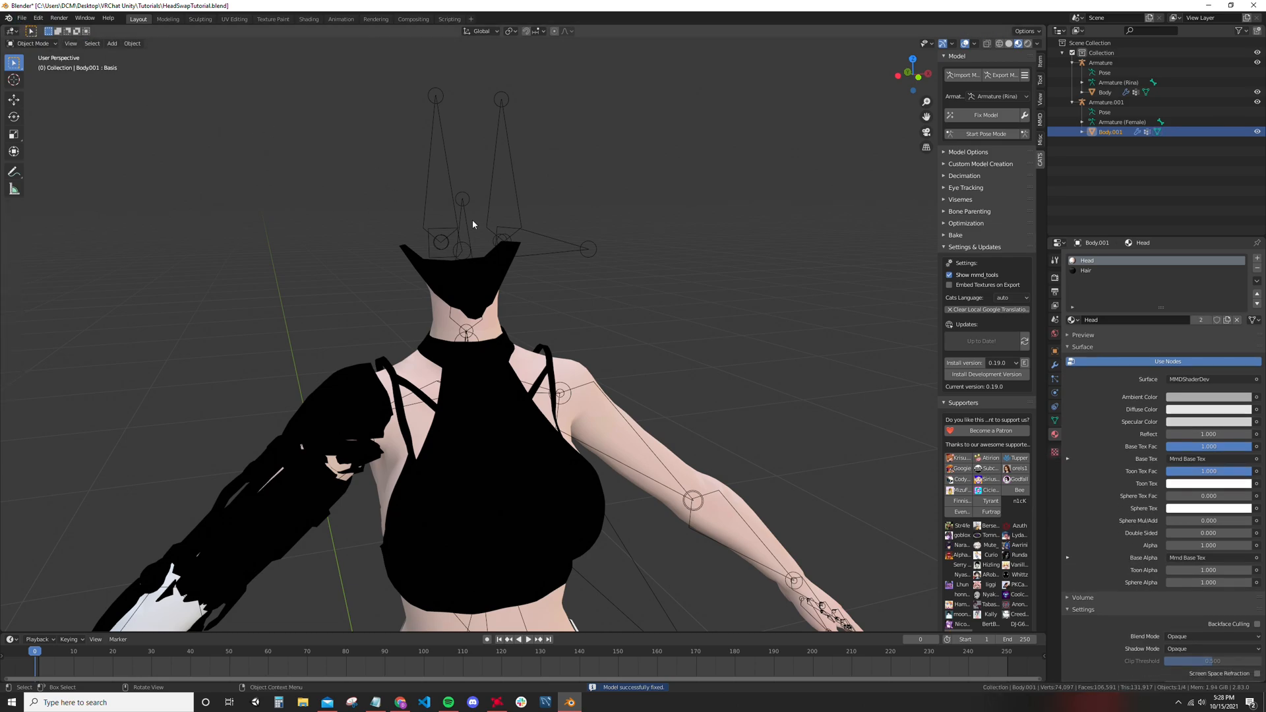
pyautogui.click(1099, 62)
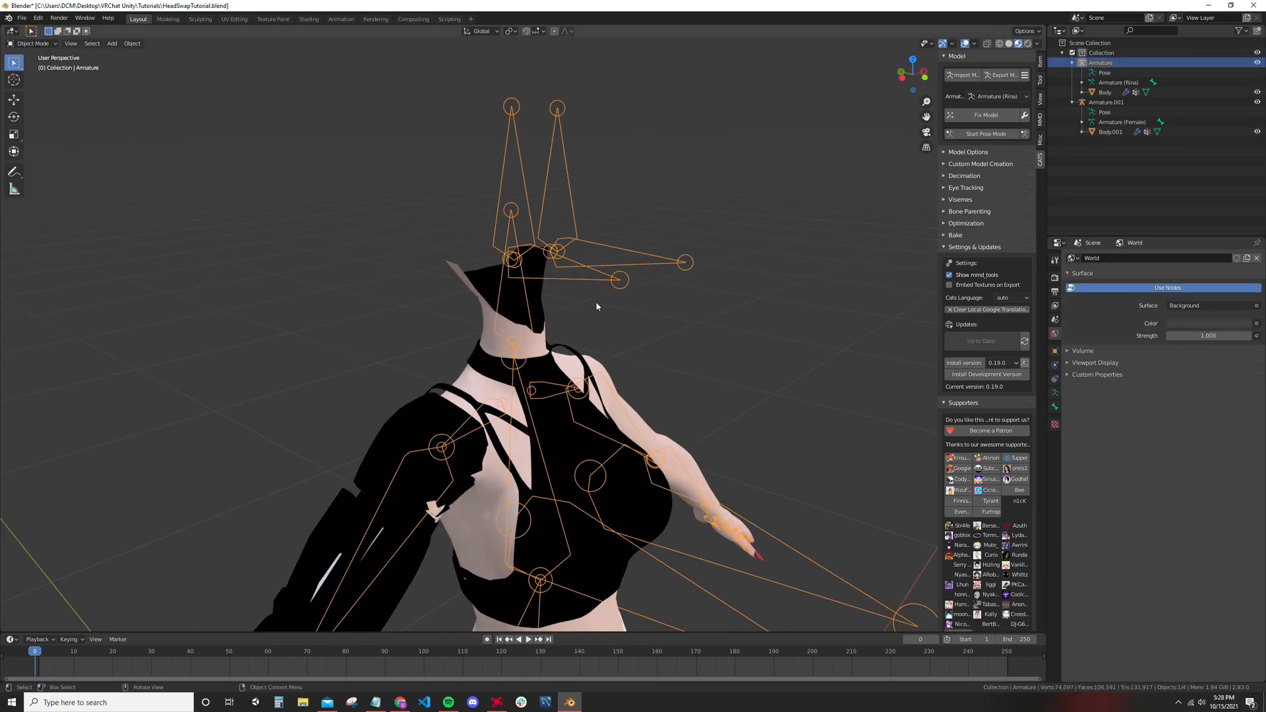
pyautogui.press('Tab')
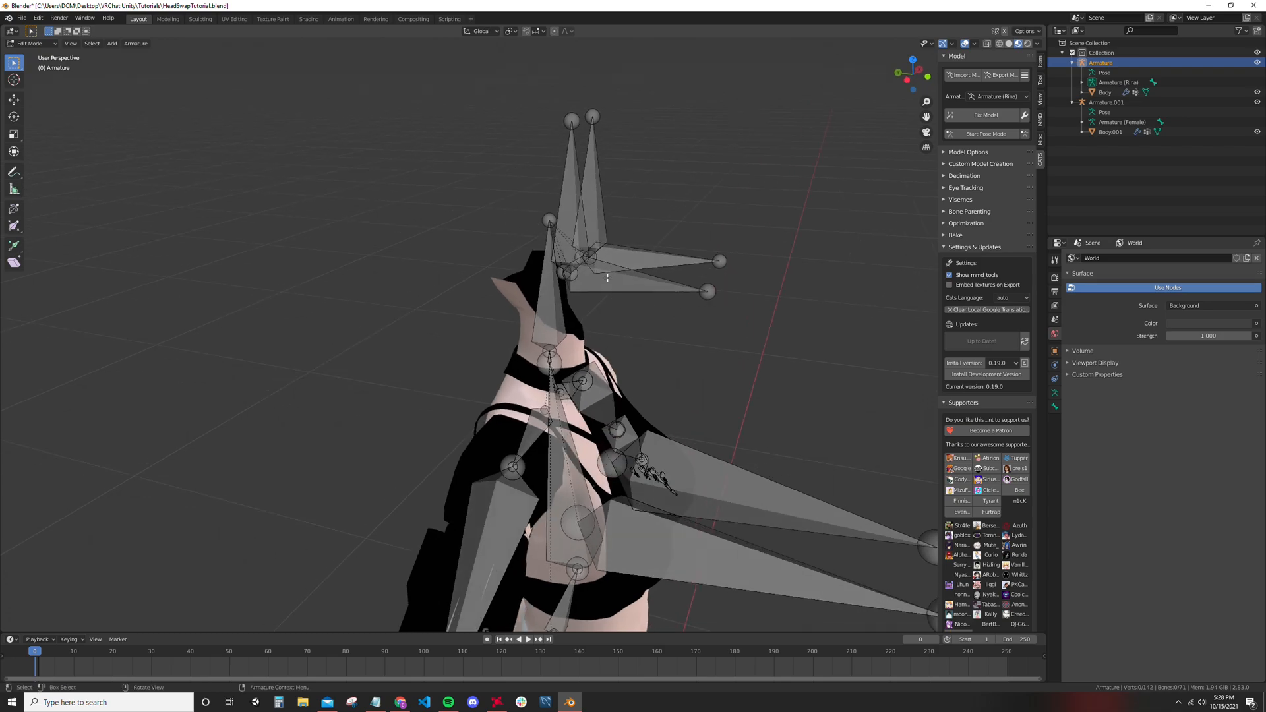
pyautogui.click(566, 232)
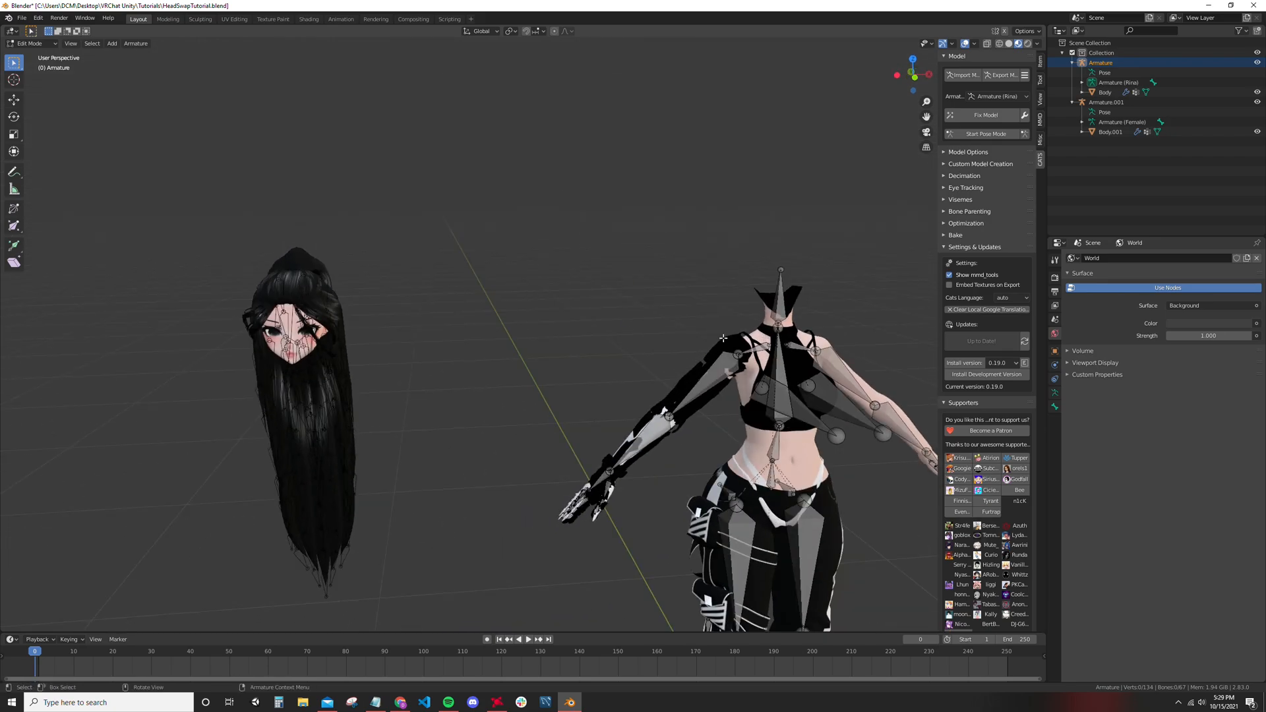
# Step: Run Fix Model on the headless body armature until it reports success
pyautogui.click(985, 114)
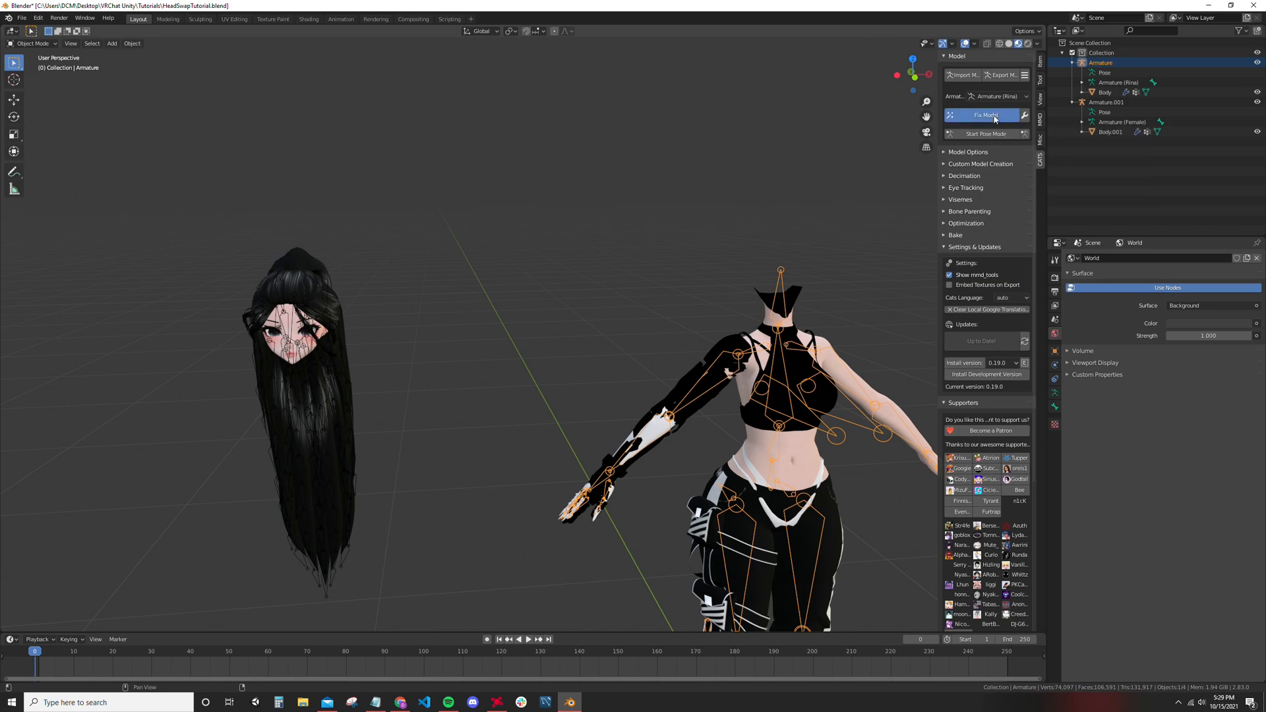
pyautogui.click(984, 116)
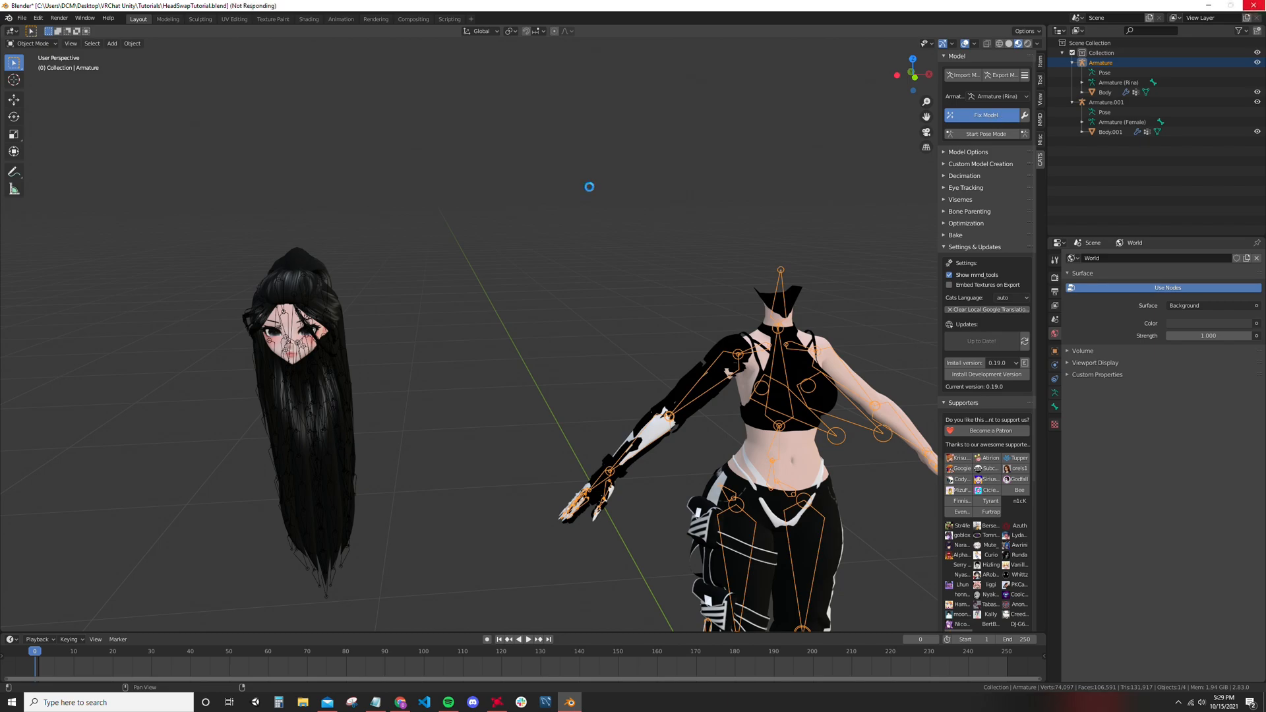
pyautogui.click(984, 116)
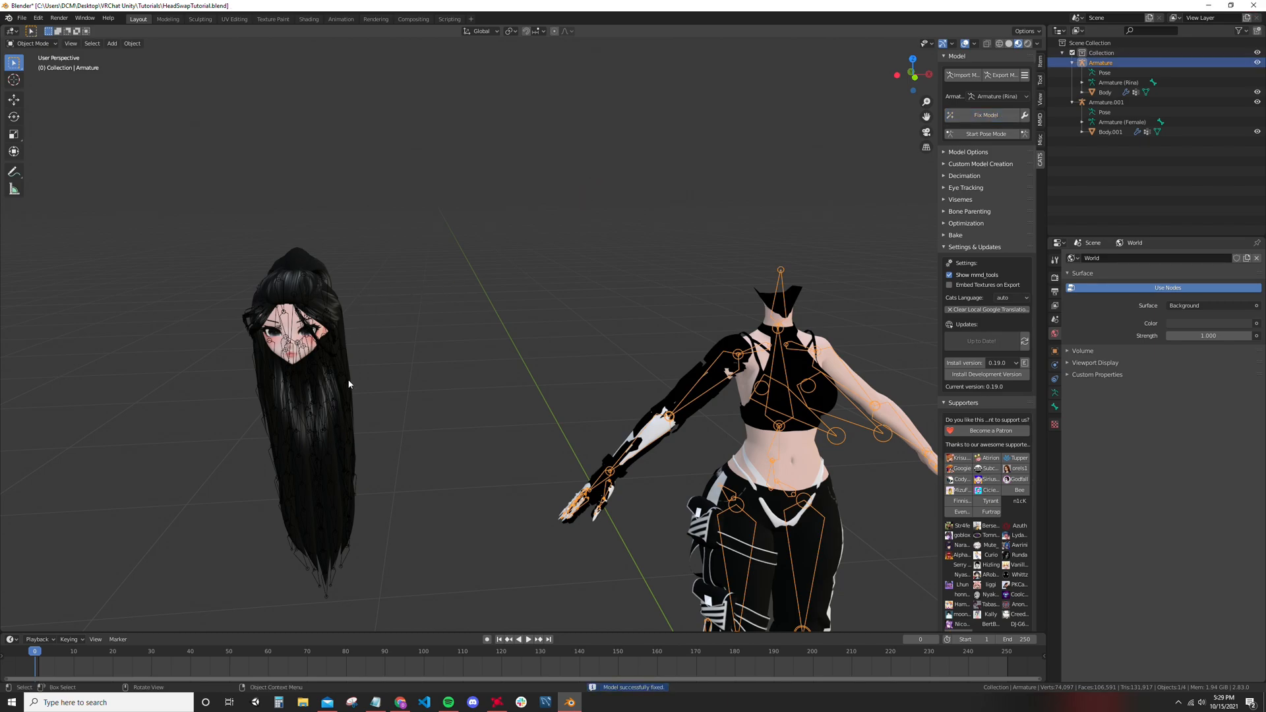
pyautogui.click(1107, 103)
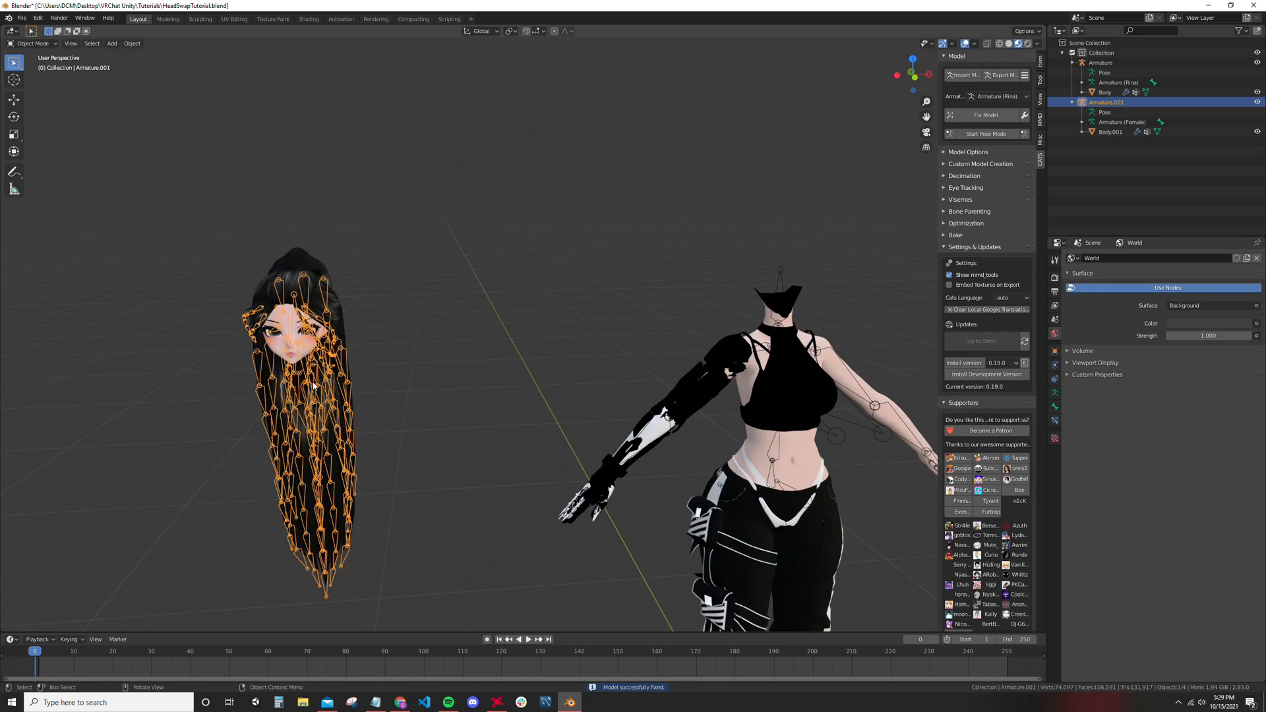
# Step: Grab Armature.001 and seat the head on the body's neck from front and side views
pyautogui.press('g')
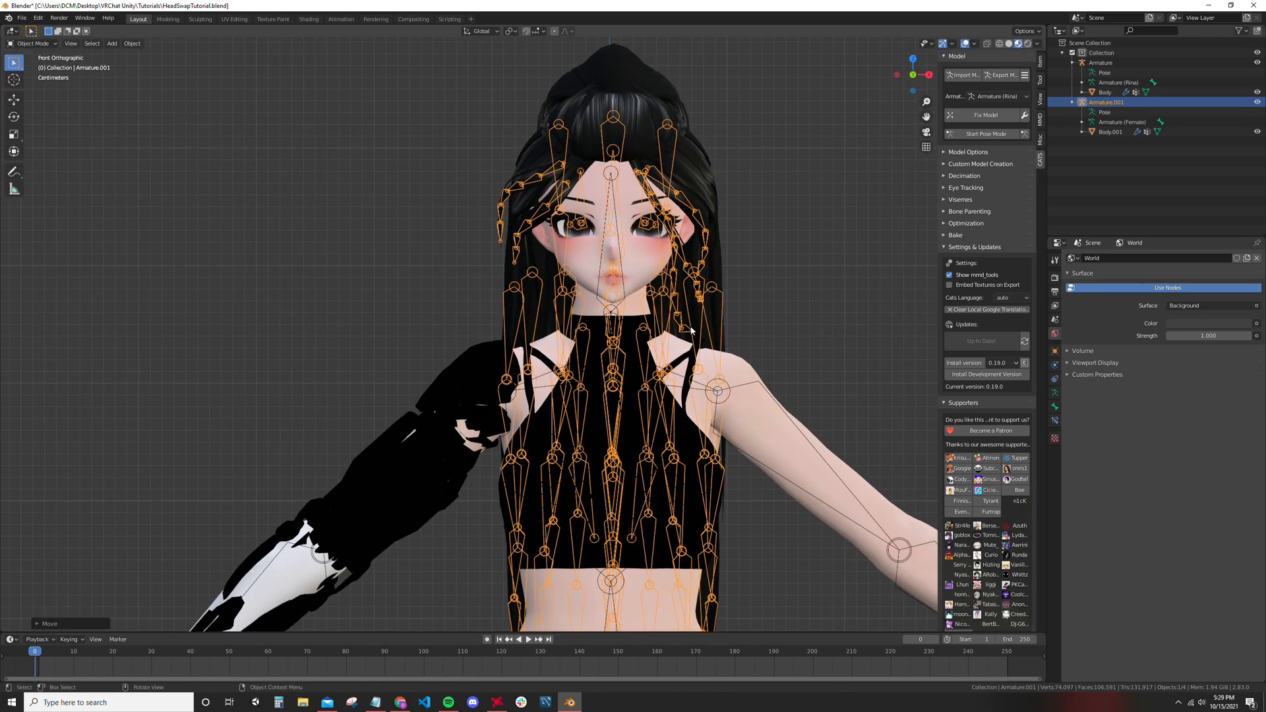
pyautogui.press('g')
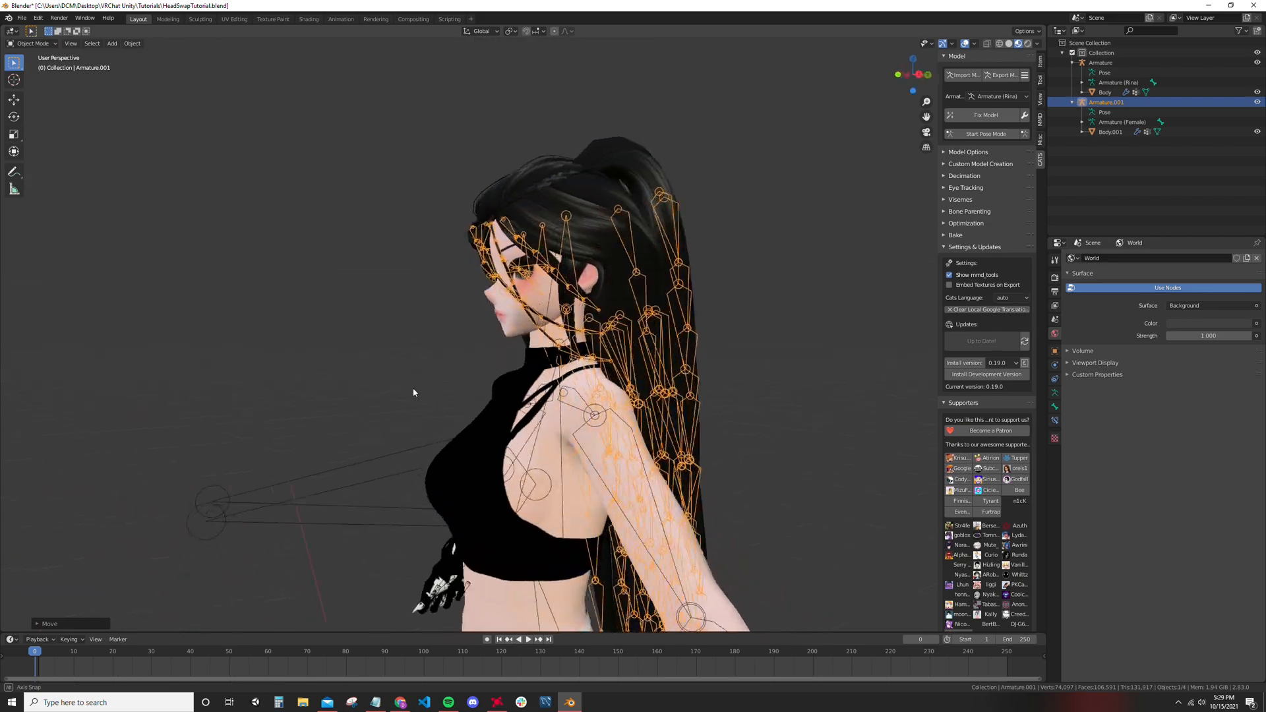
pyautogui.press('g')
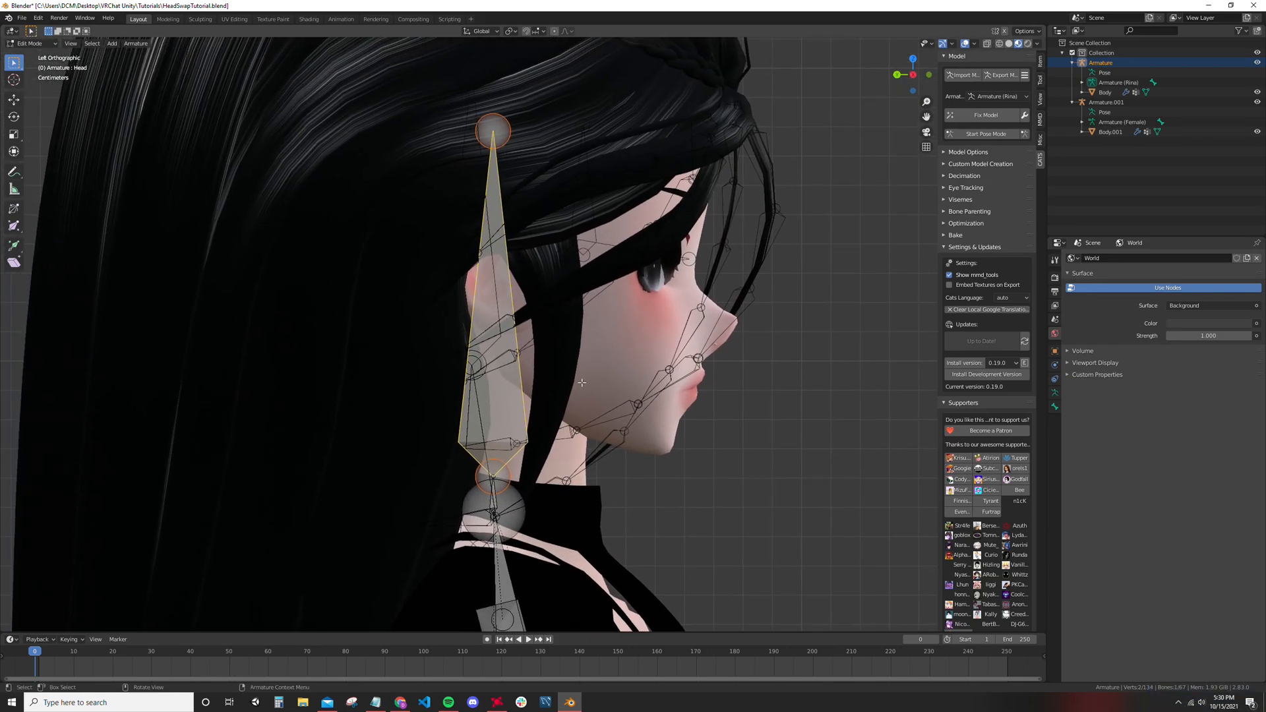
# Step: Move Armature.001's Head and Neck bones in side view to match the body rig
pyautogui.press('g')
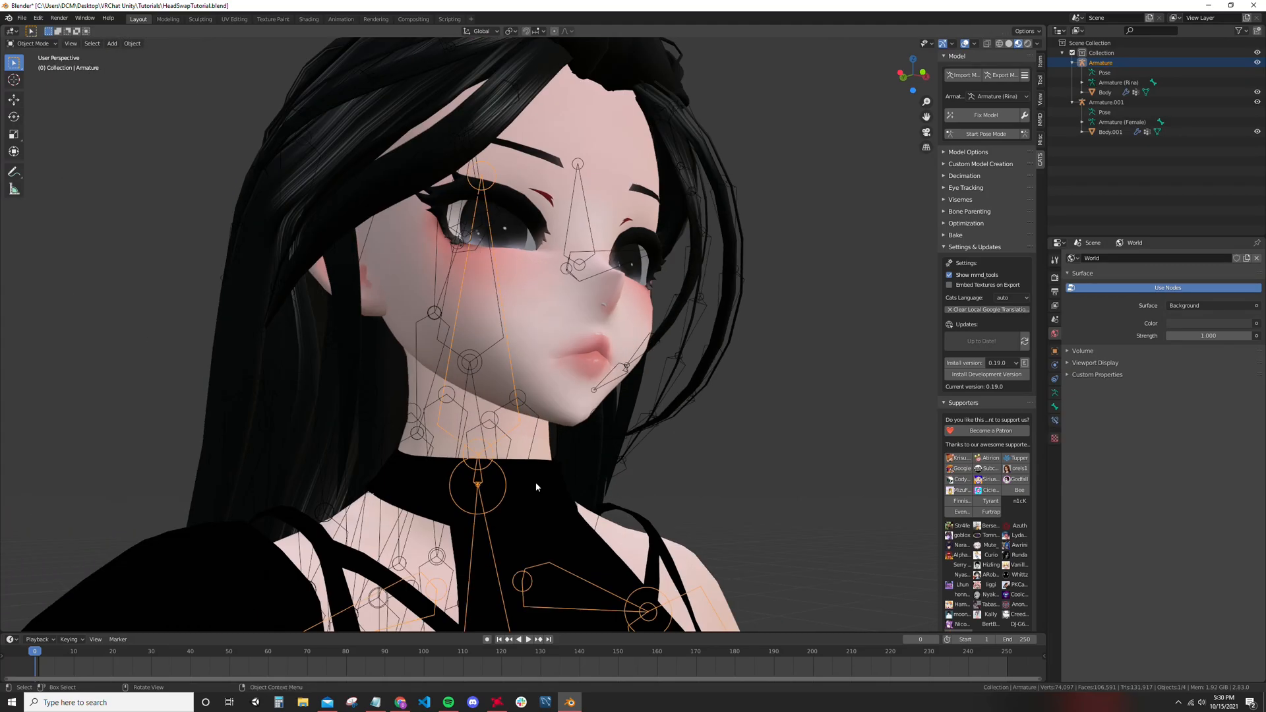
pyautogui.click(1106, 103)
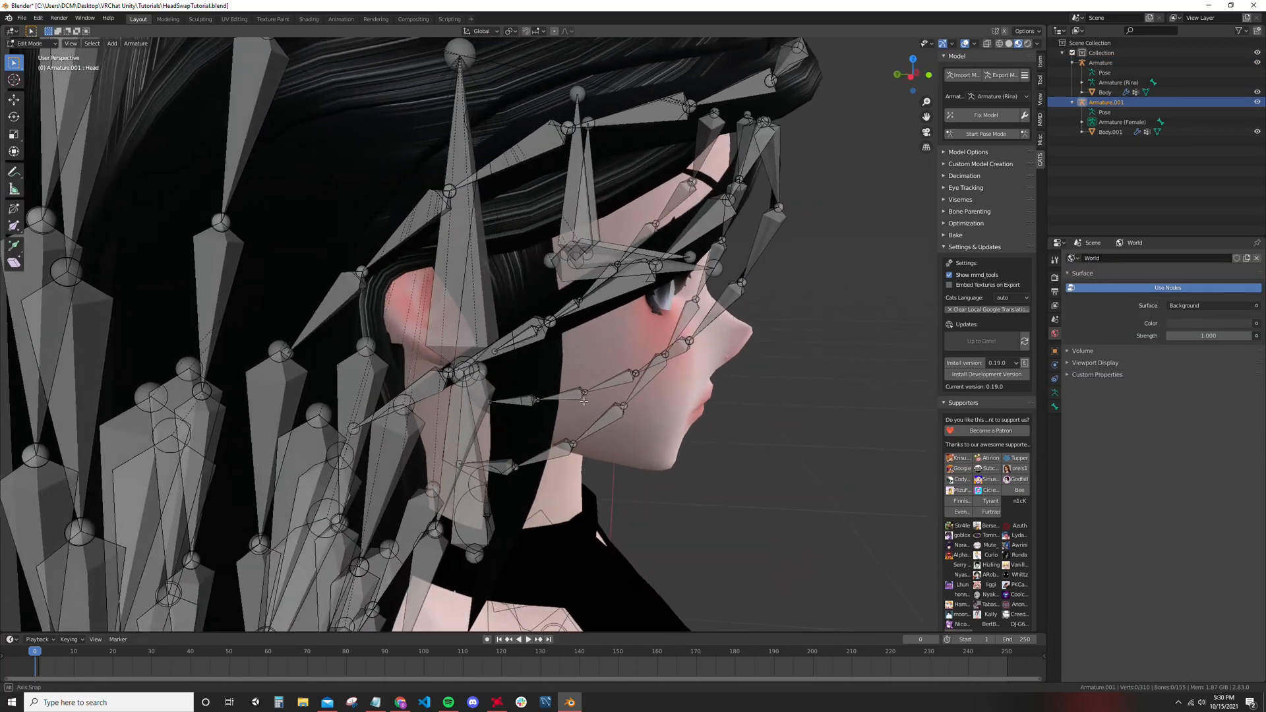
pyautogui.moveTo(566, 364); pyautogui.dragTo(549, 339)
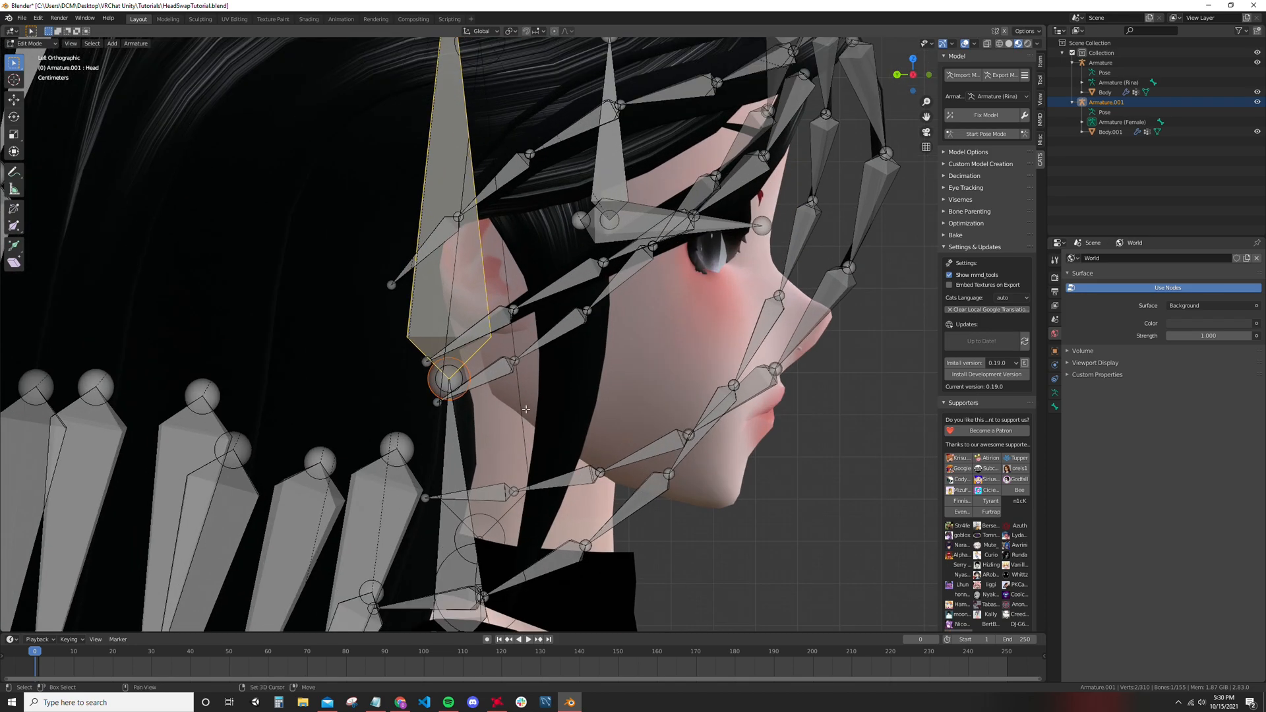
pyautogui.press('g')
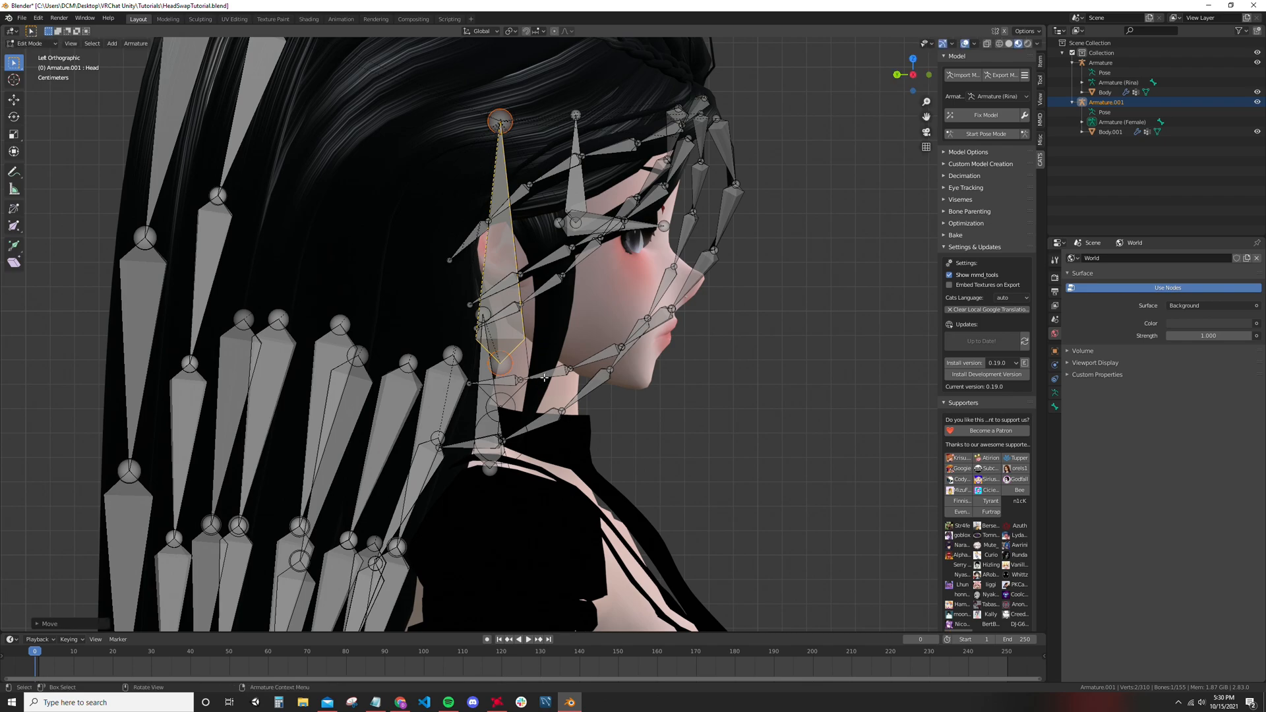
pyautogui.press('g')
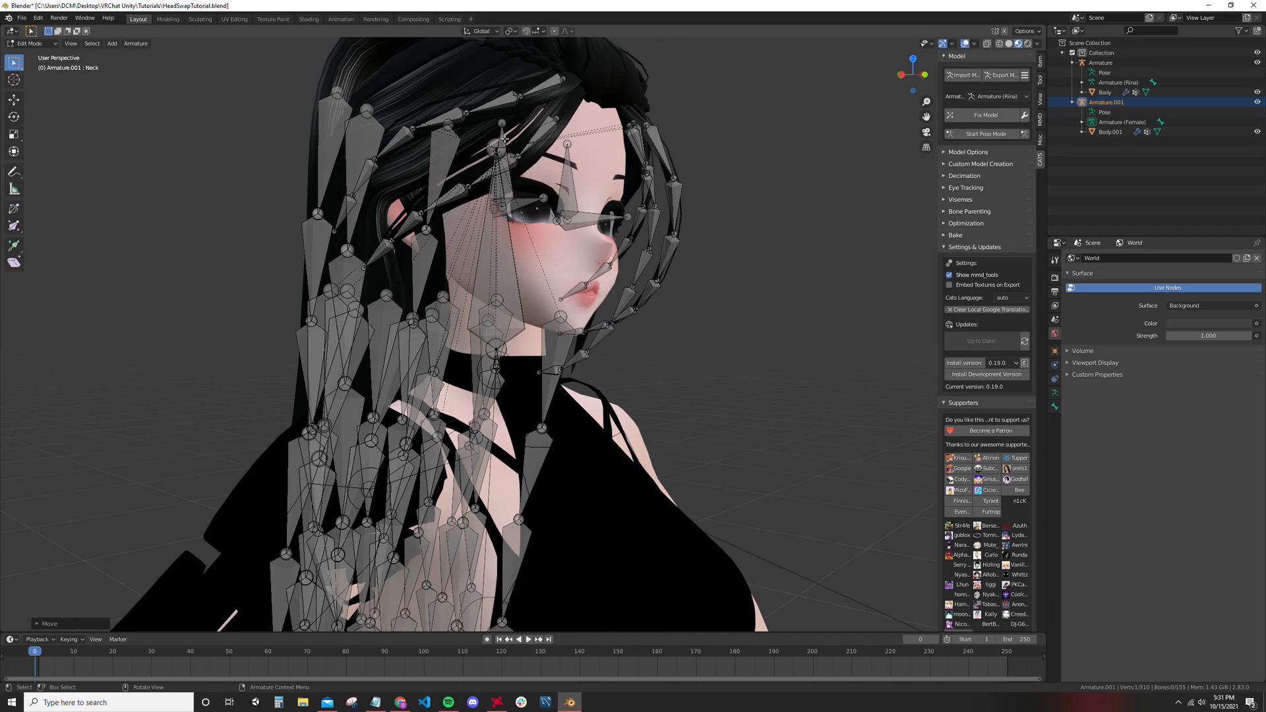
pyautogui.moveTo(585, 476)
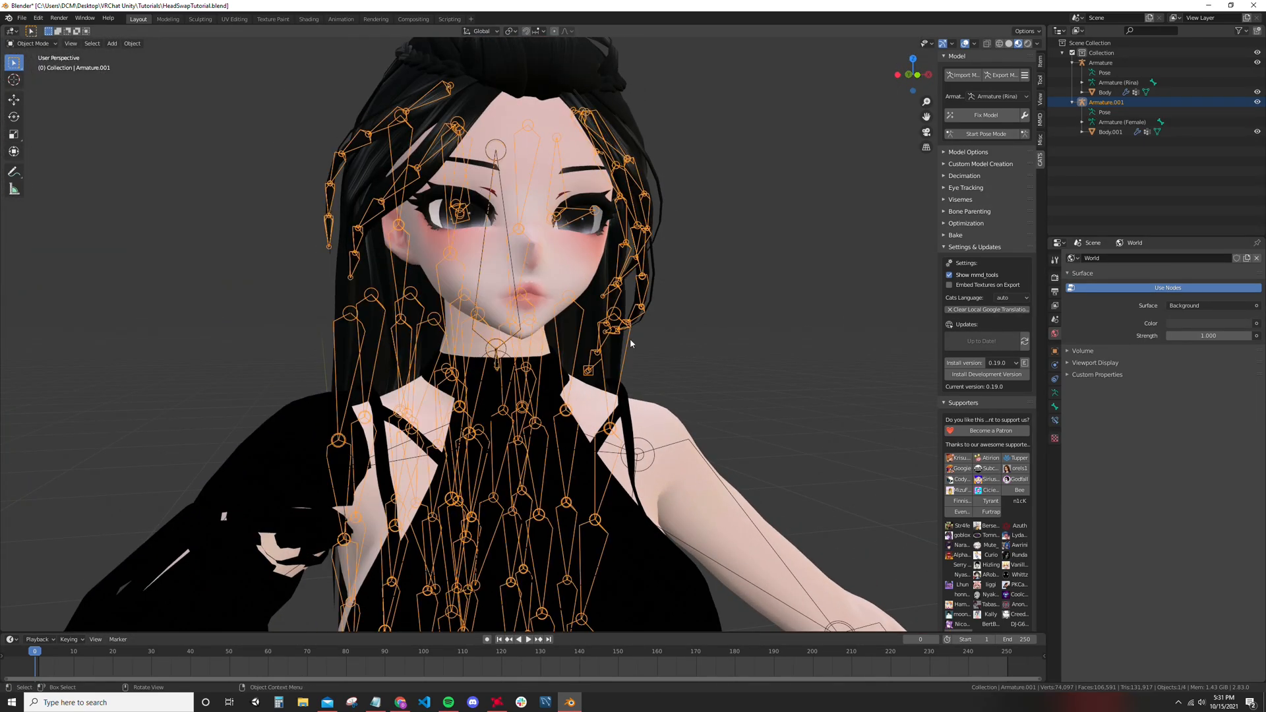
# Step: Select the body Armature and run Fix Model on it successfully
pyautogui.click(1081, 62)
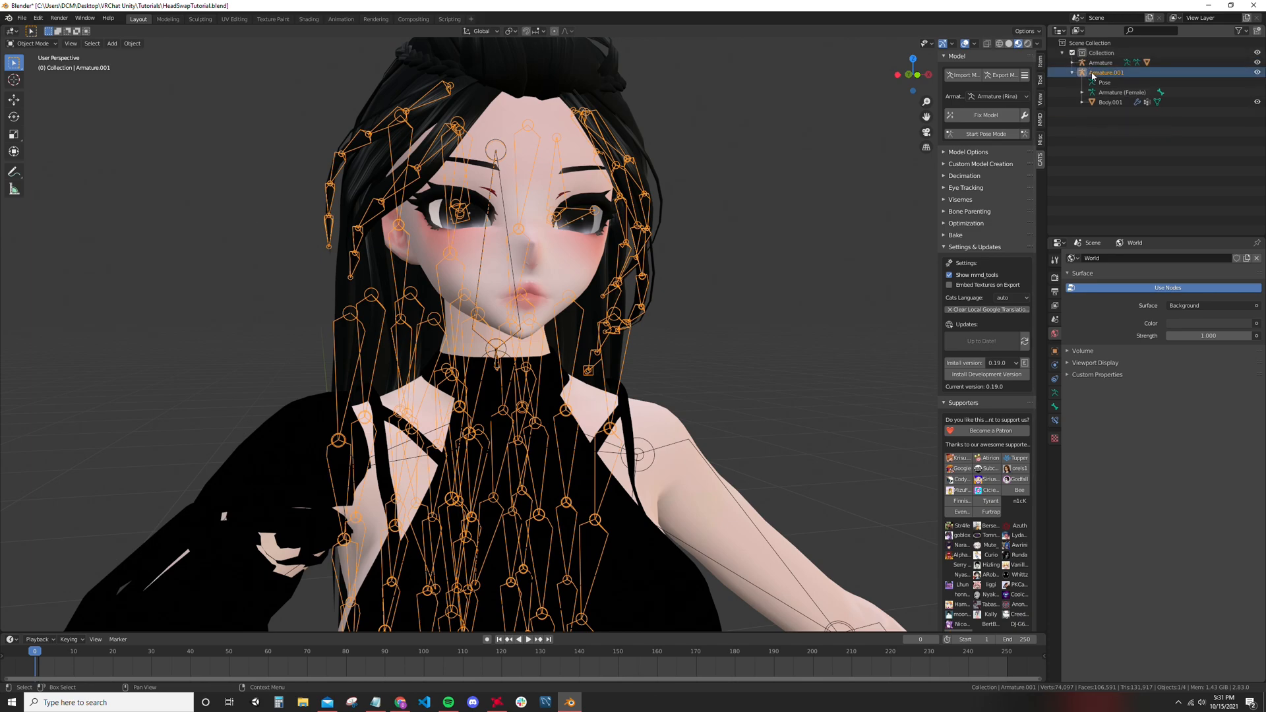
pyautogui.click(1100, 63)
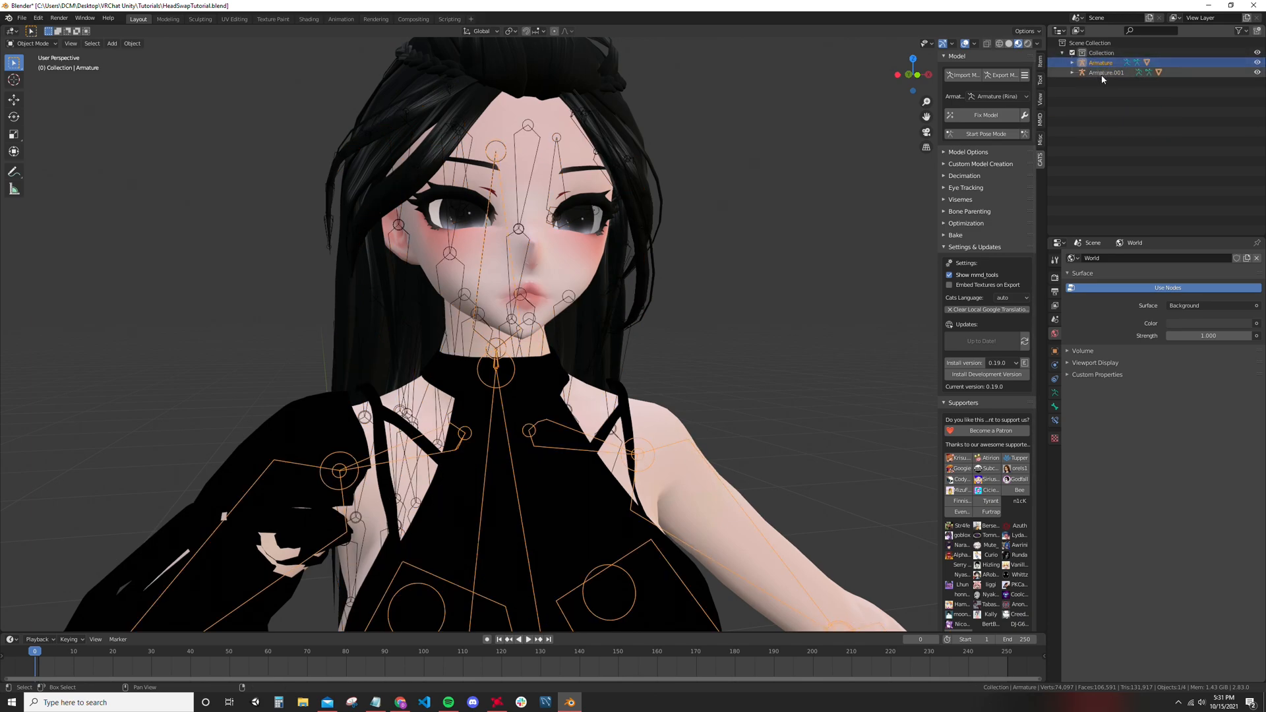
pyautogui.click(1106, 73)
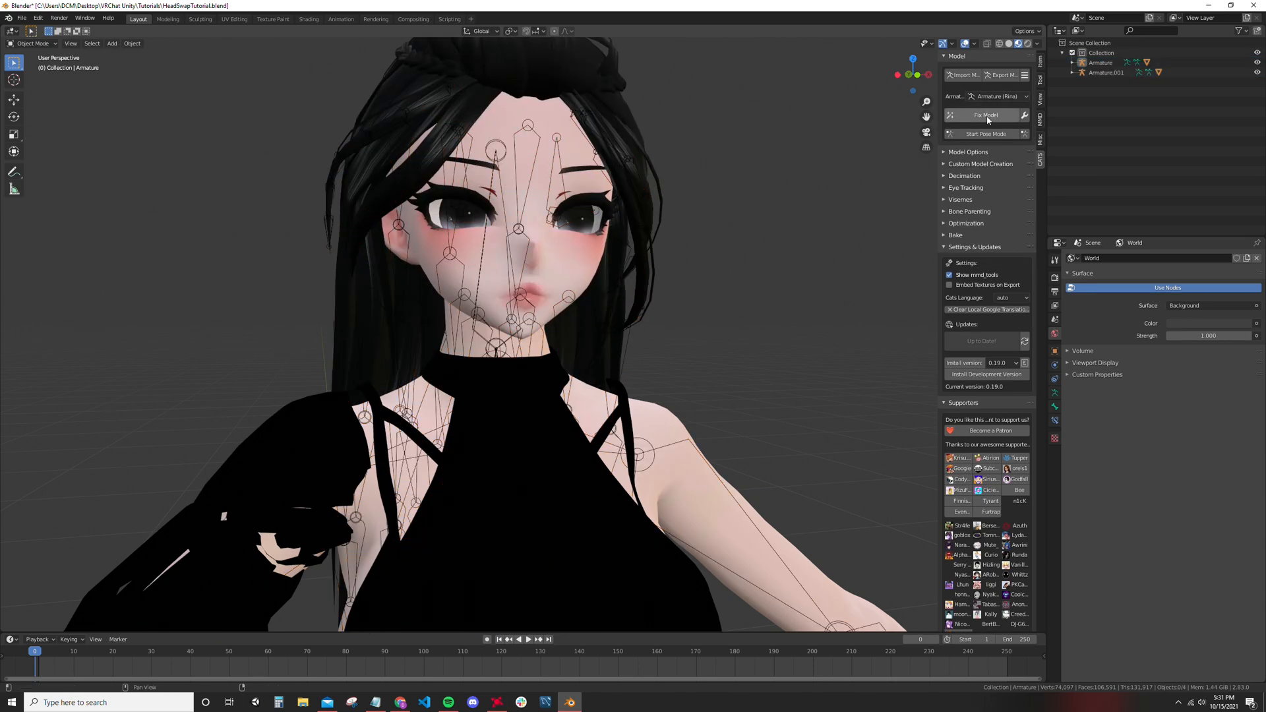
pyautogui.click(985, 115)
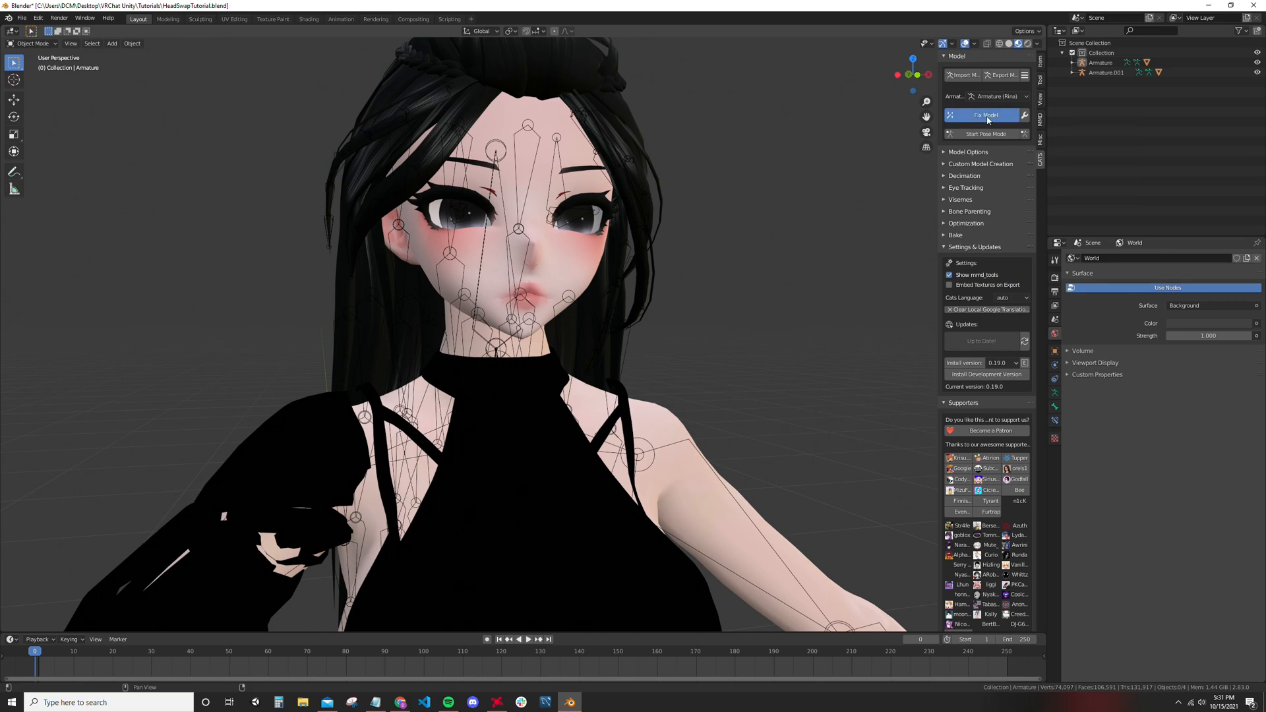
pyautogui.click(984, 114)
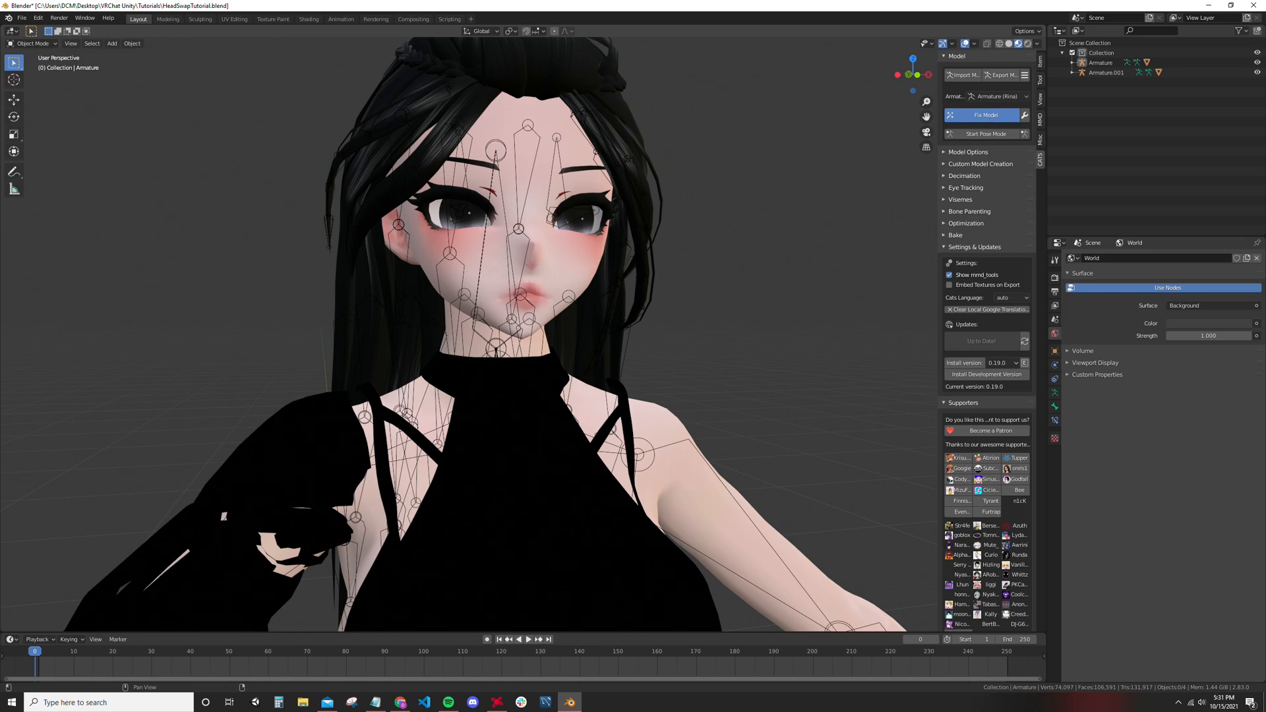
pyautogui.click(985, 114)
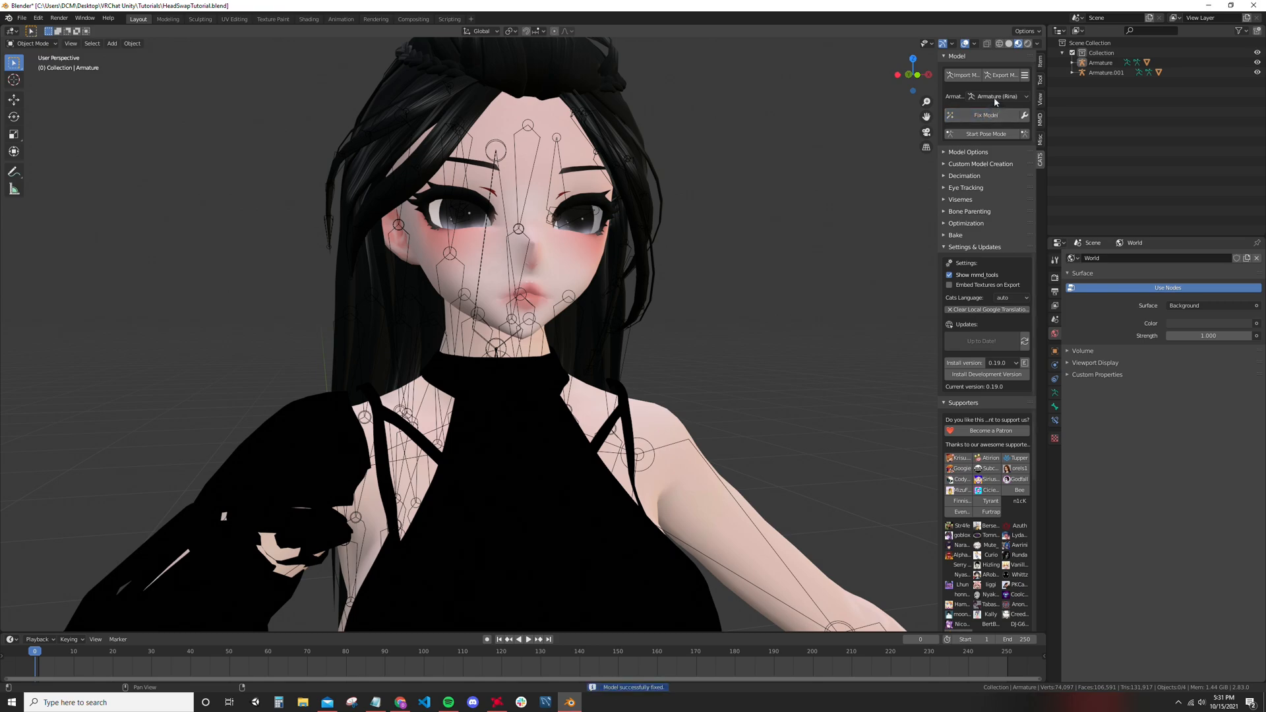
# Step: Switch Cats to Armature.001 and run Fix Model, which reports missing bones
pyautogui.click(987, 96)
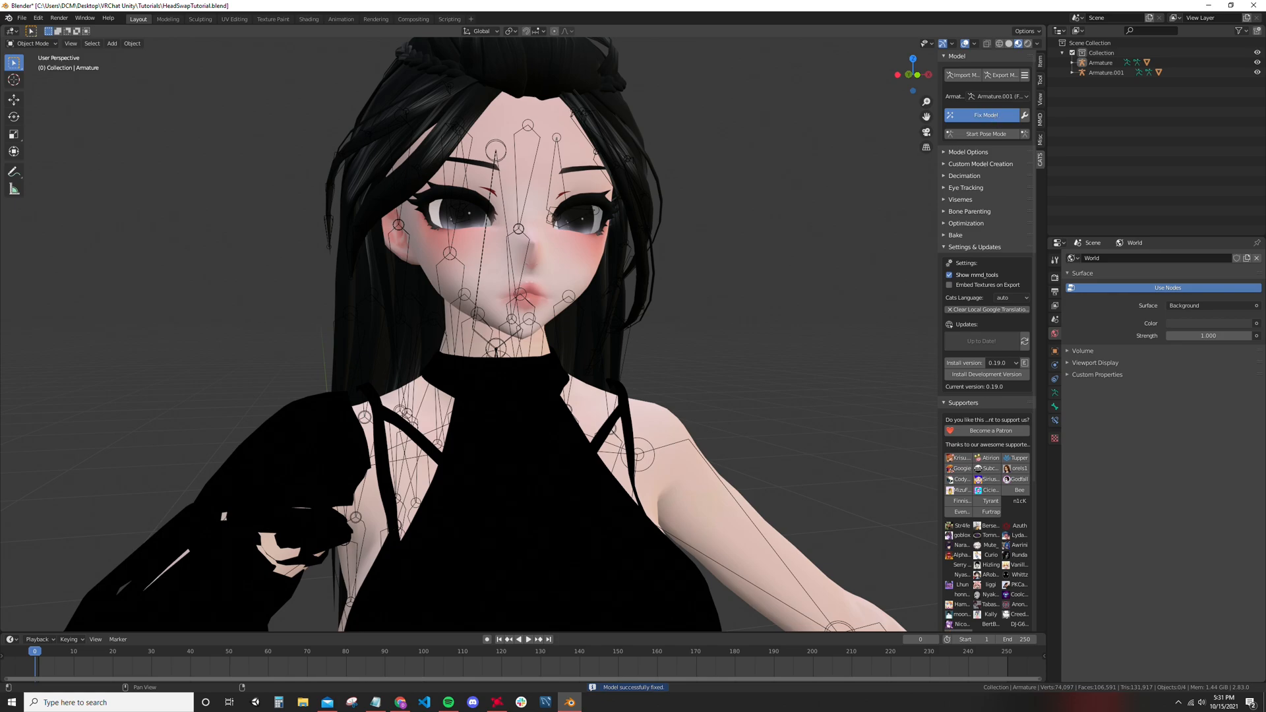
pyautogui.click(985, 133)
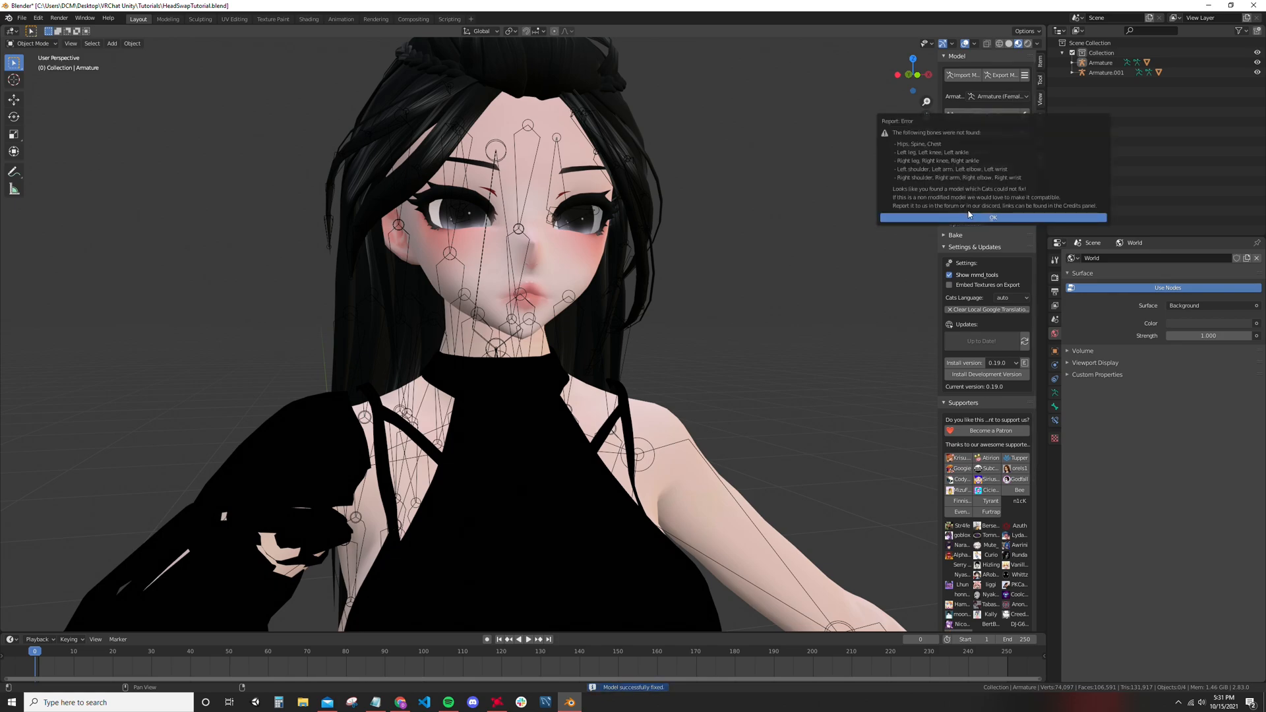
# Step: Dismiss the missing-bones report before merging Armature.001 into Armature
pyautogui.click(993, 217)
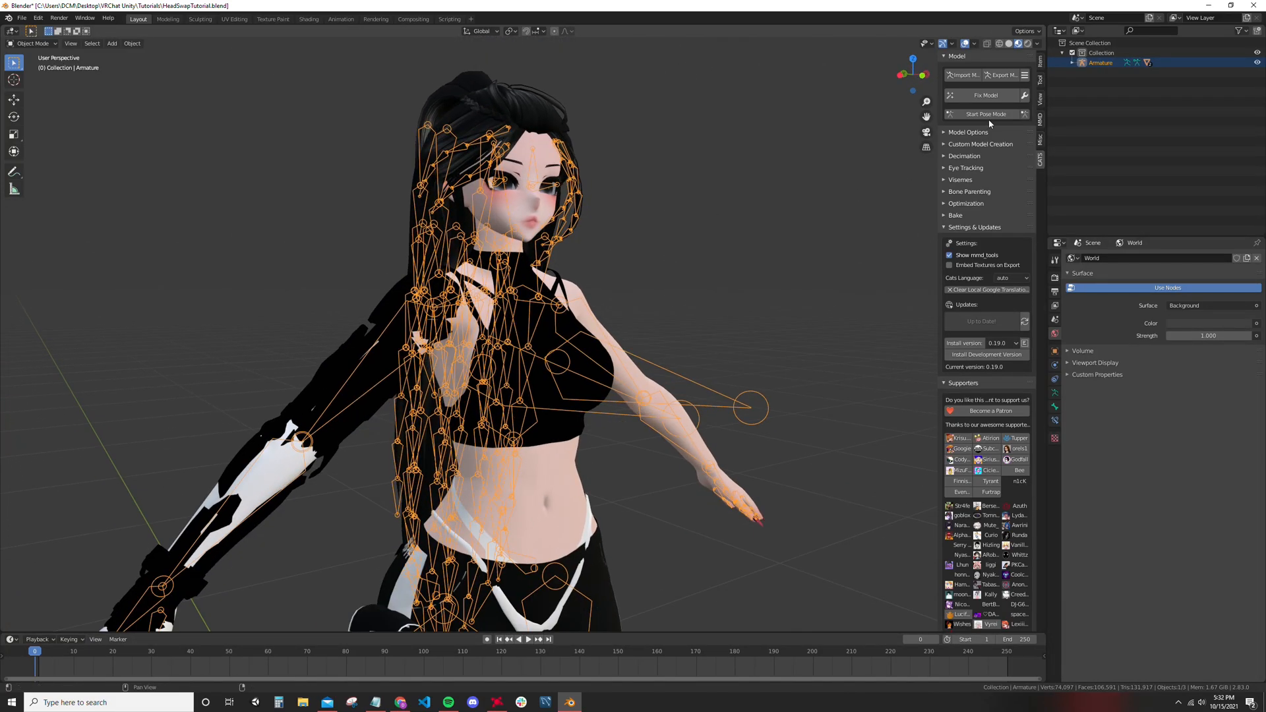
# Step: Run Cats Fix Model on the merged Armature and inspect the head bones in Edit Mode
pyautogui.click(984, 95)
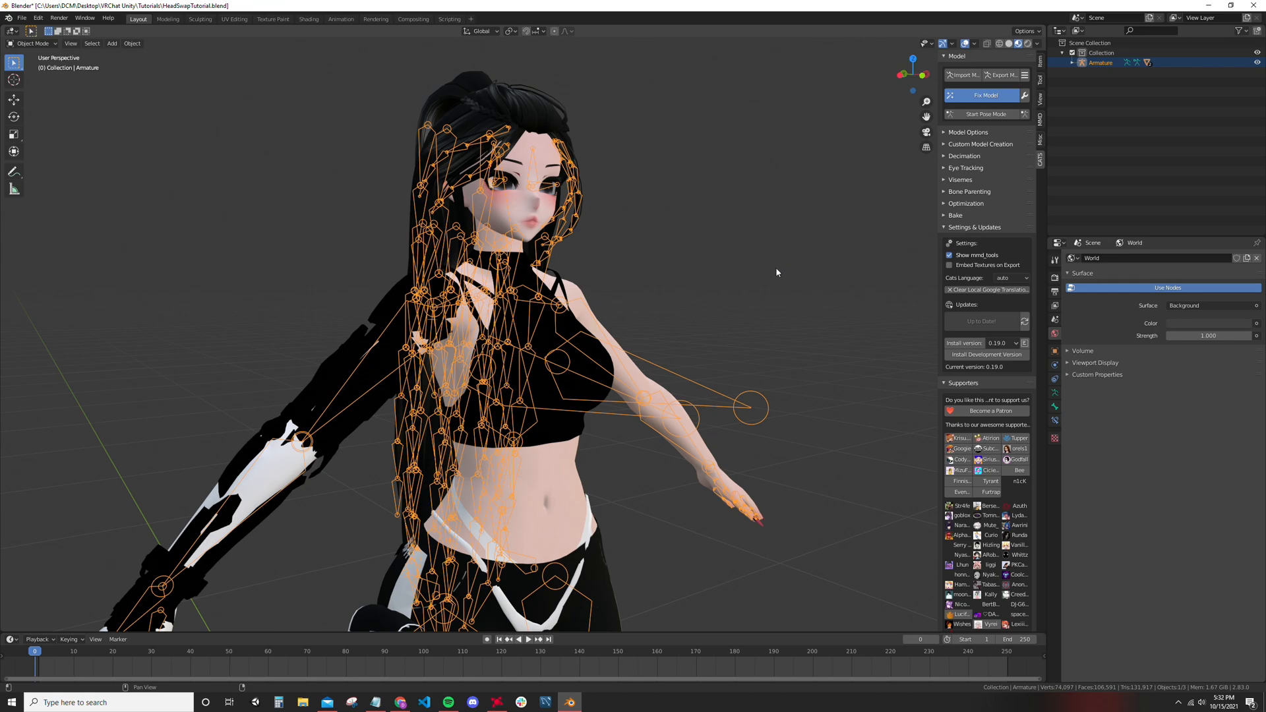
pyautogui.click(984, 95)
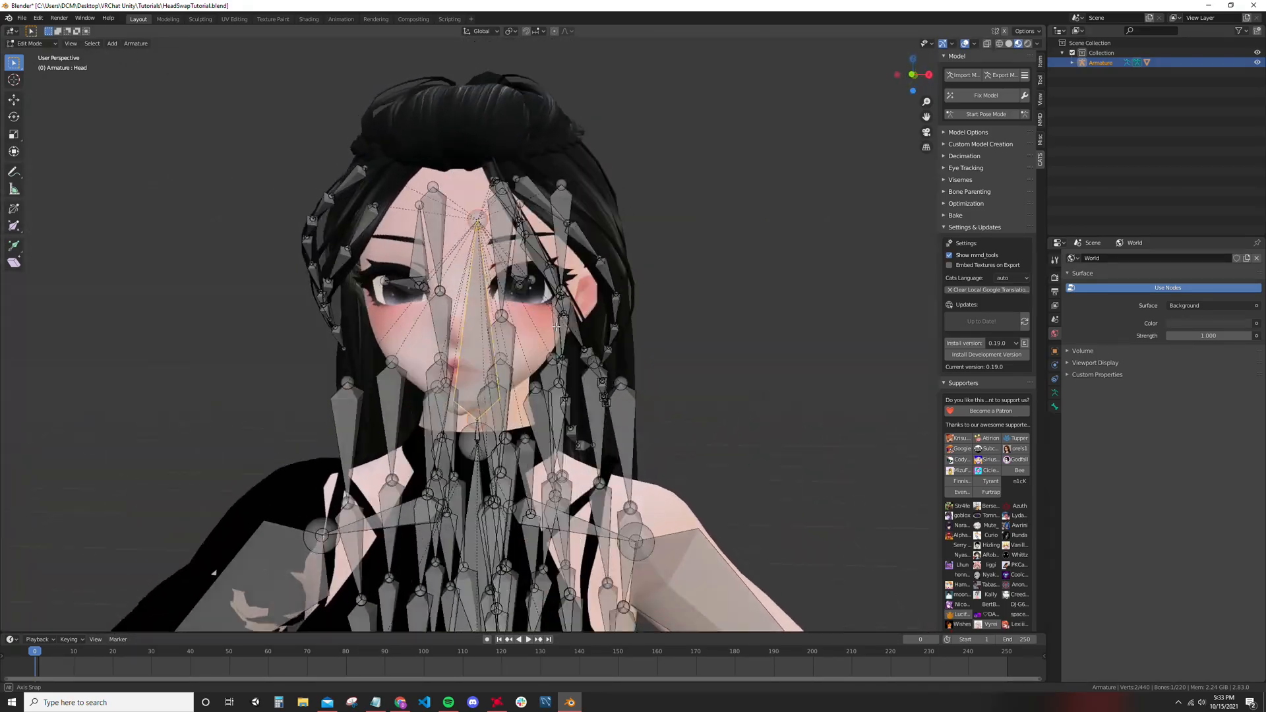
pyautogui.press('Tab')
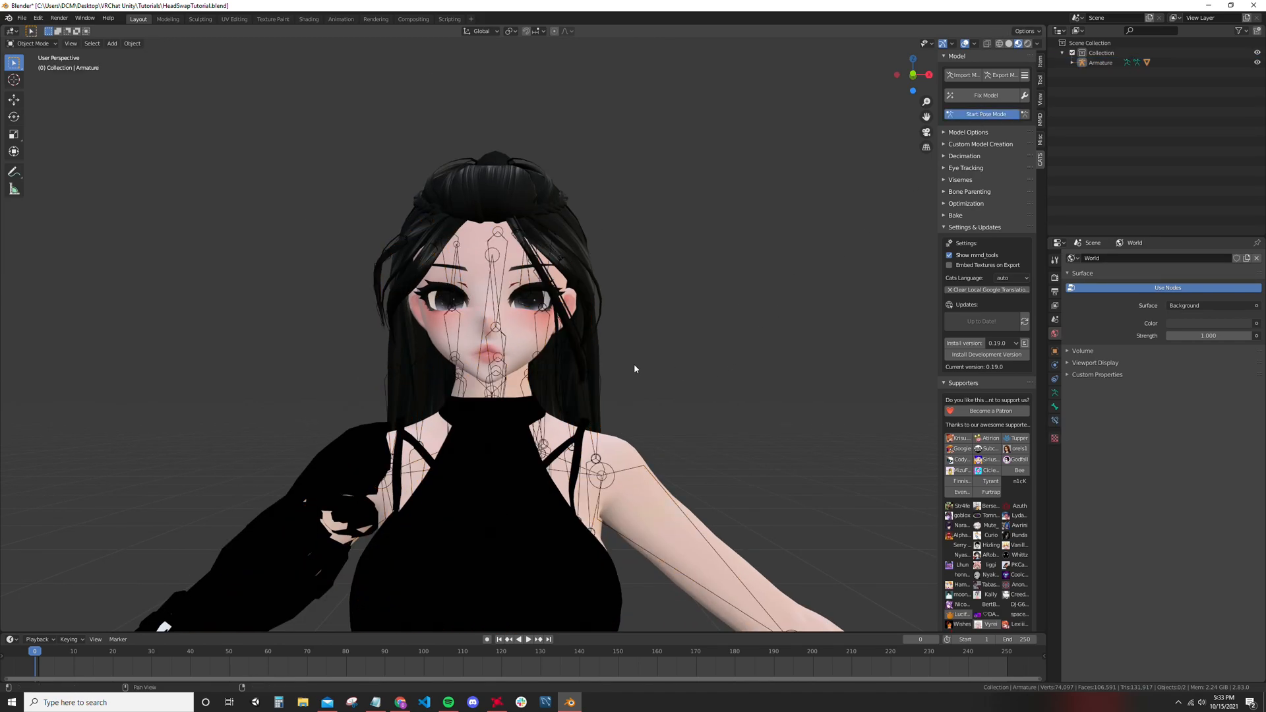
# Step: Rotate the Chest bone in Cats pose mode to confirm the head follows, then stop posing
pyautogui.click(984, 113)
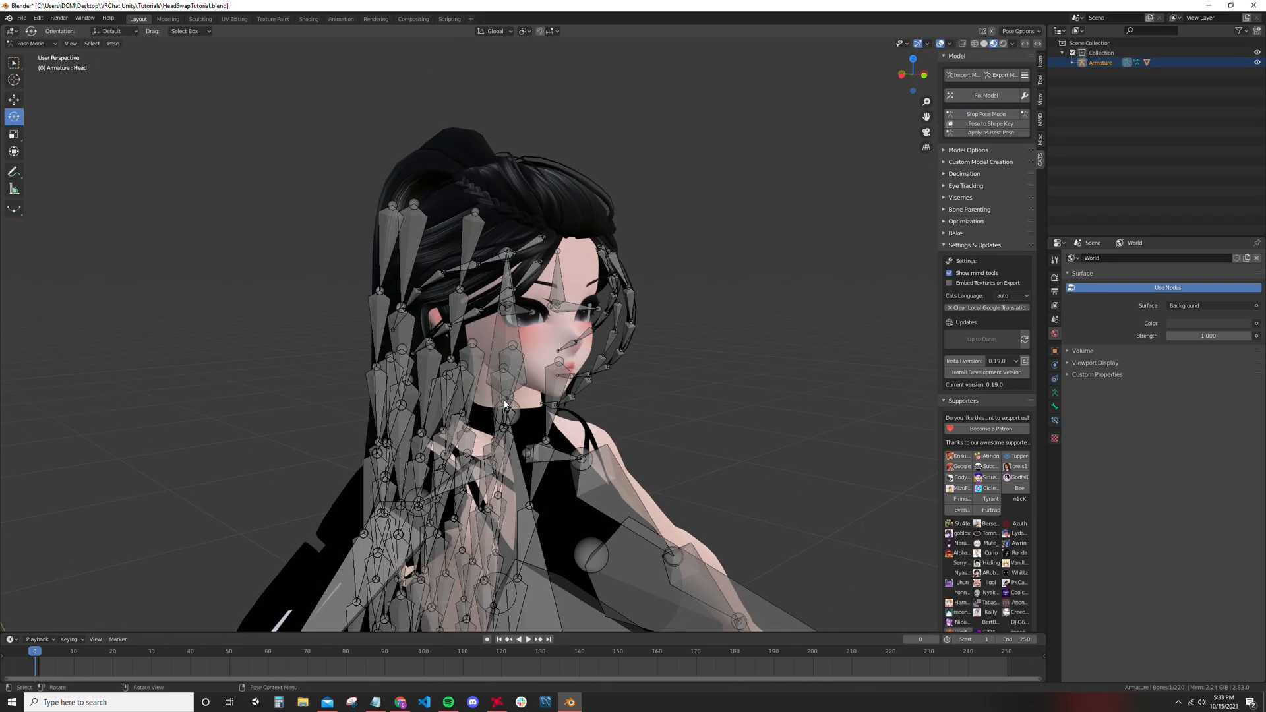
pyautogui.click(513, 396)
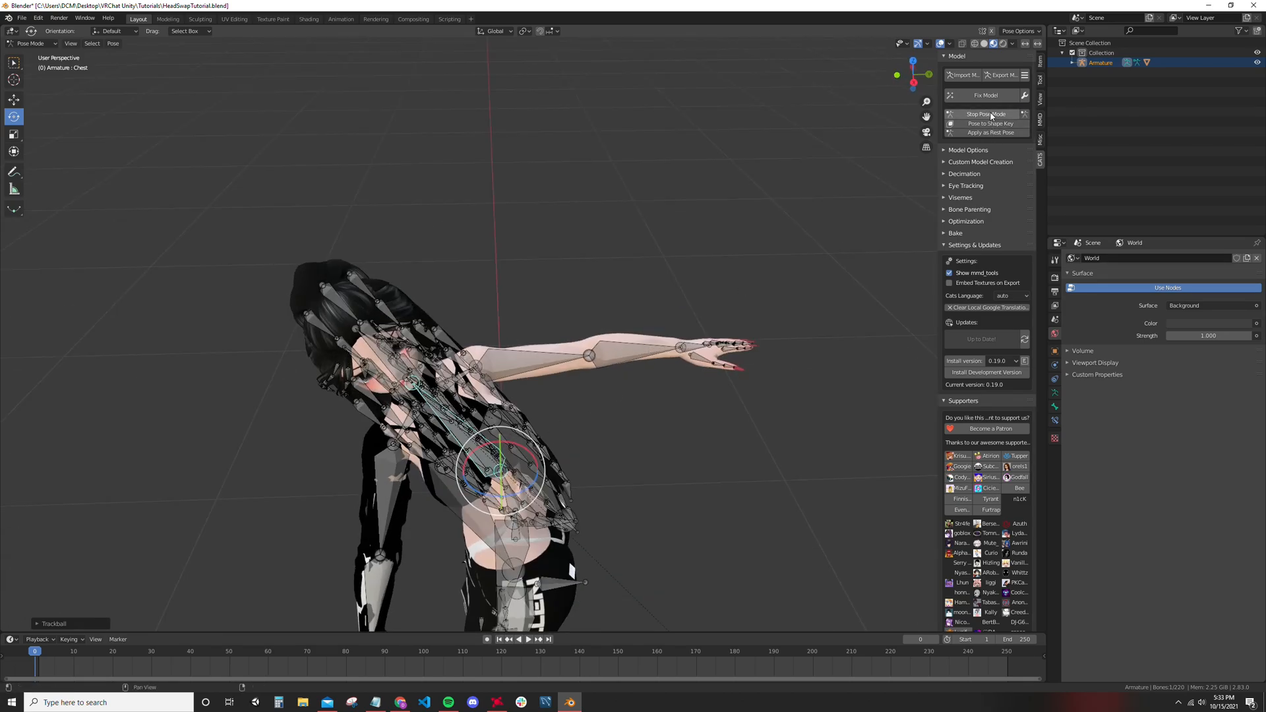
pyautogui.click(984, 114)
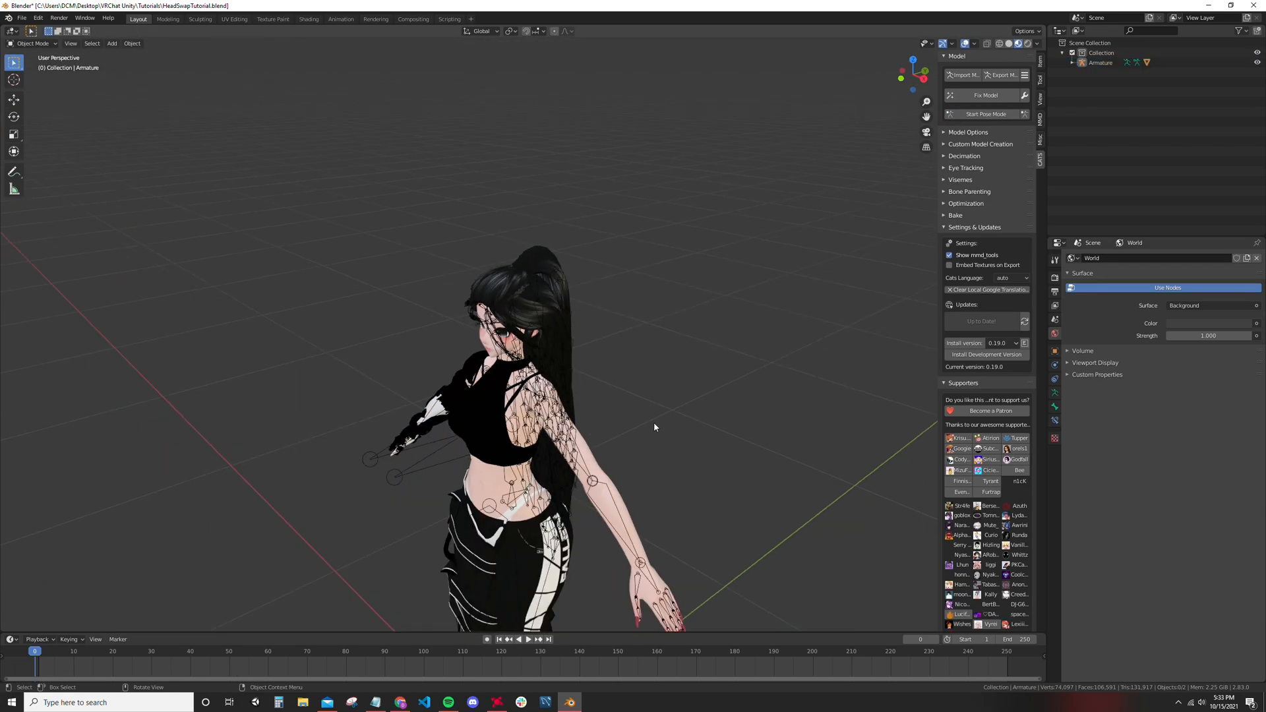